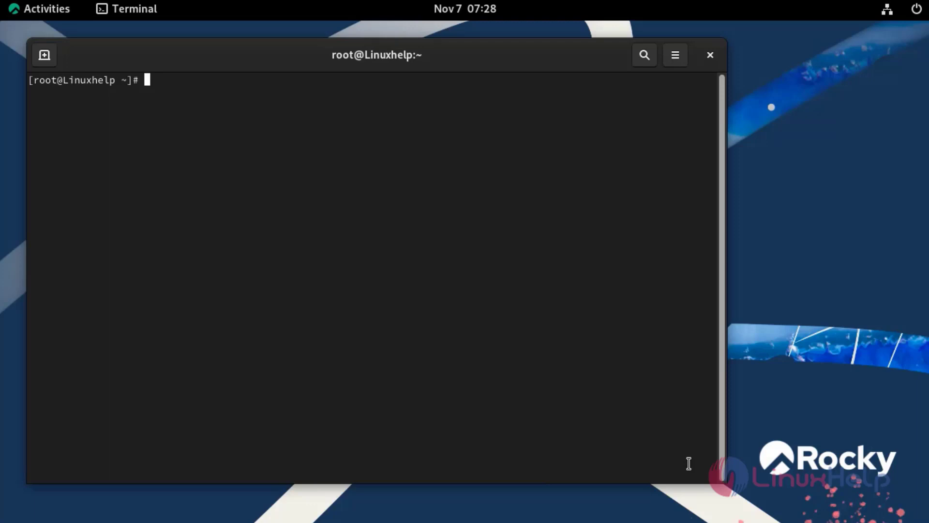
- Display /etc/os-release, confirming Rocky Linux 9.2 (Blue Onyx)
{"action": "type", "text": "cat /et"}
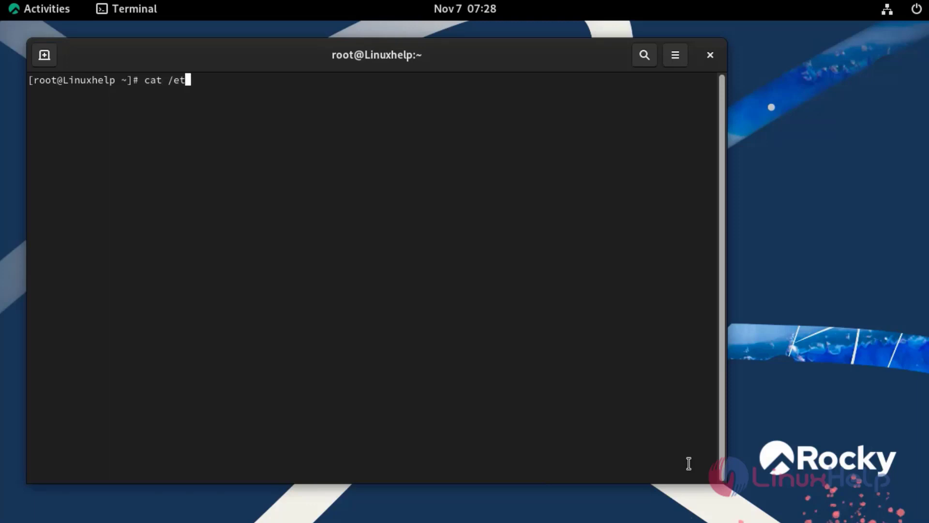
{"action": "type", "text": "c/os-"}
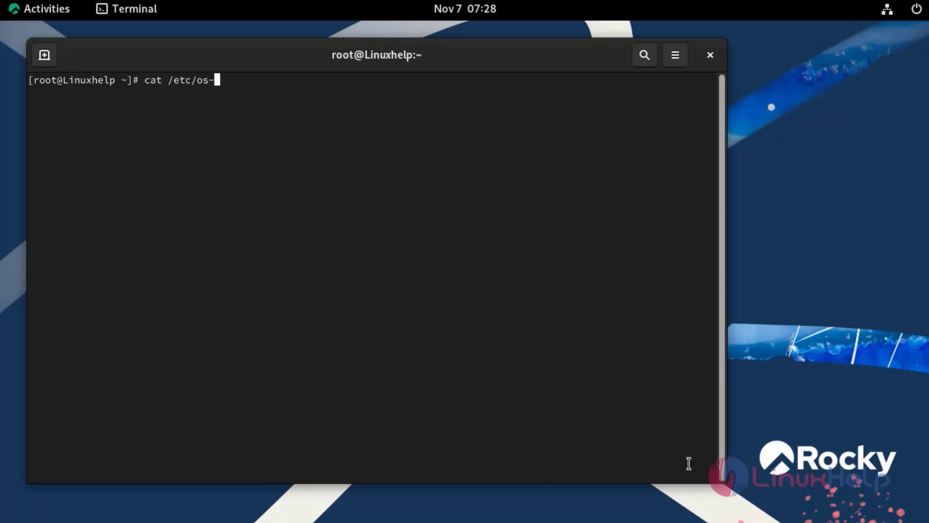
{"action": "type", "text": "release"}
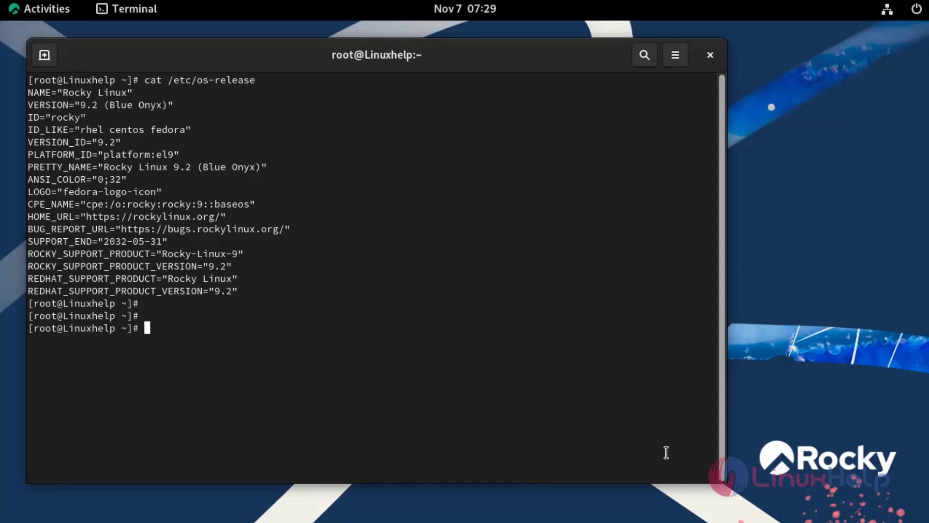
- Install java-17-openjdk and its dependencies with dnf until it reports Complete
{"action": "type", "text": "dnf"}
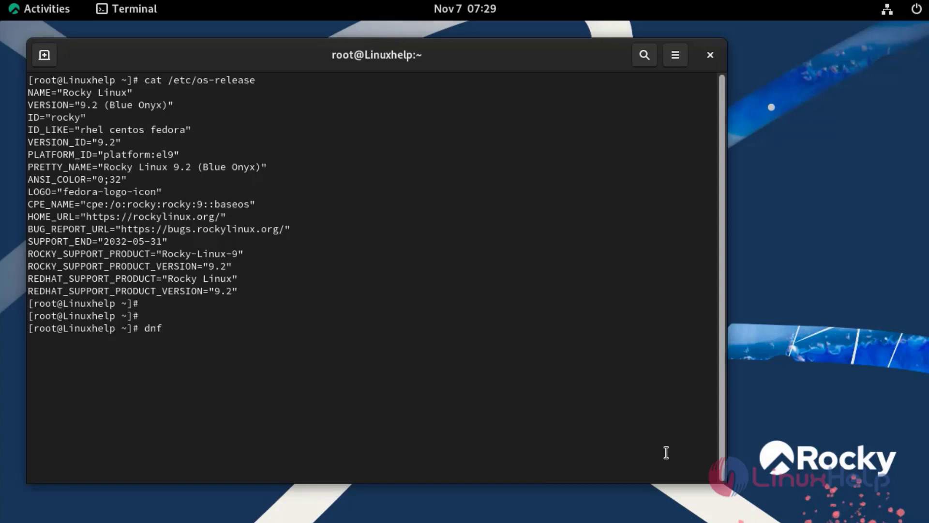
{"action": "type", "text": "install"}
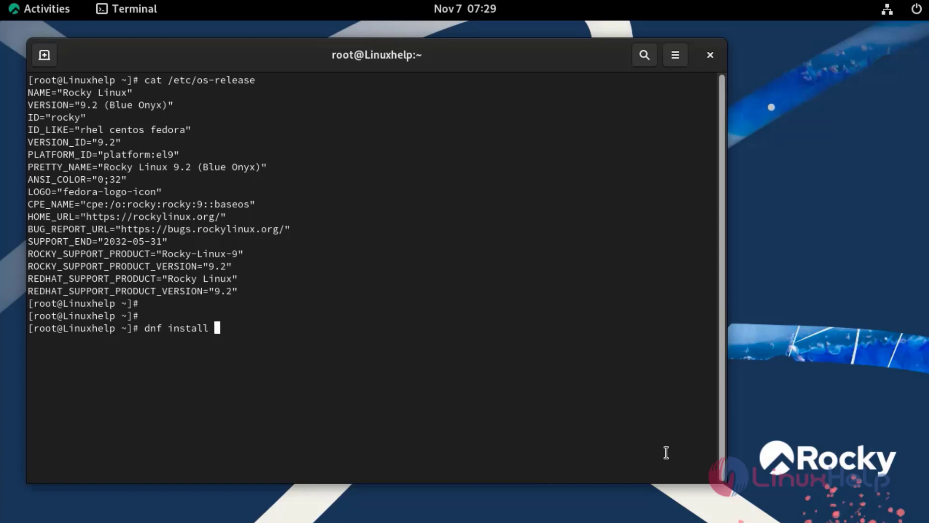
{"action": "type", "text": "java"}
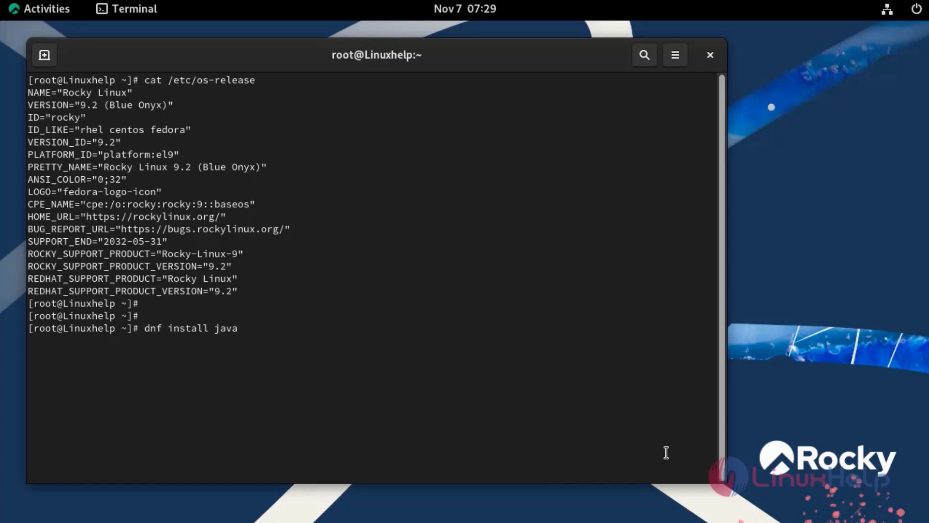
{"action": "type", "text": "-17"}
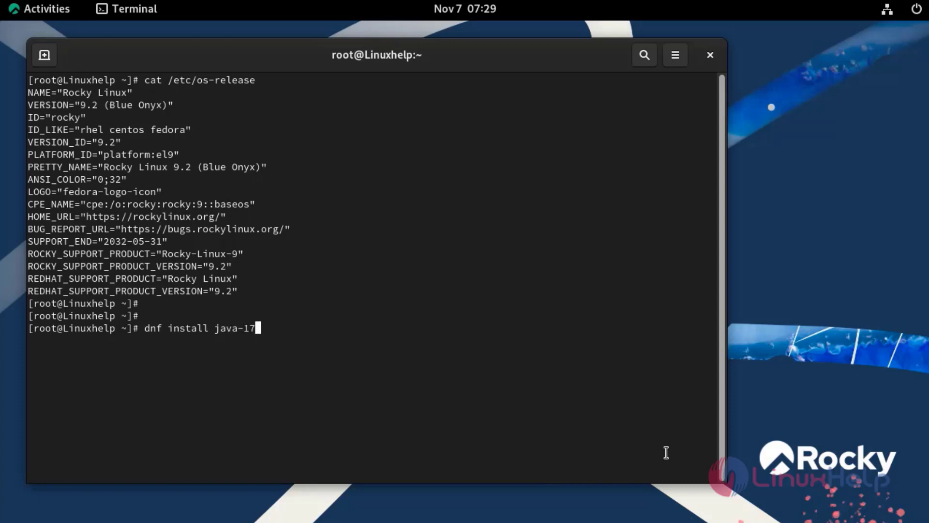
{"action": "type", "text": "-open"}
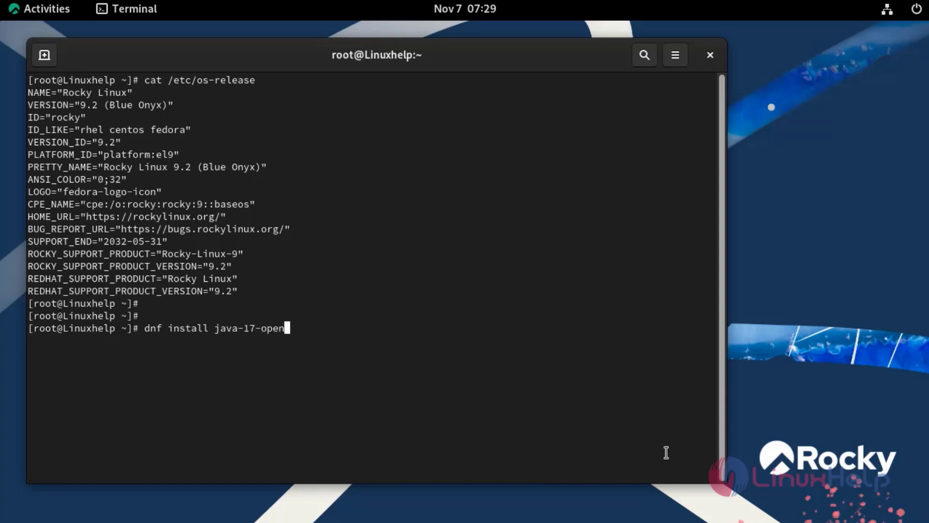
{"action": "type", "text": "jdk"}
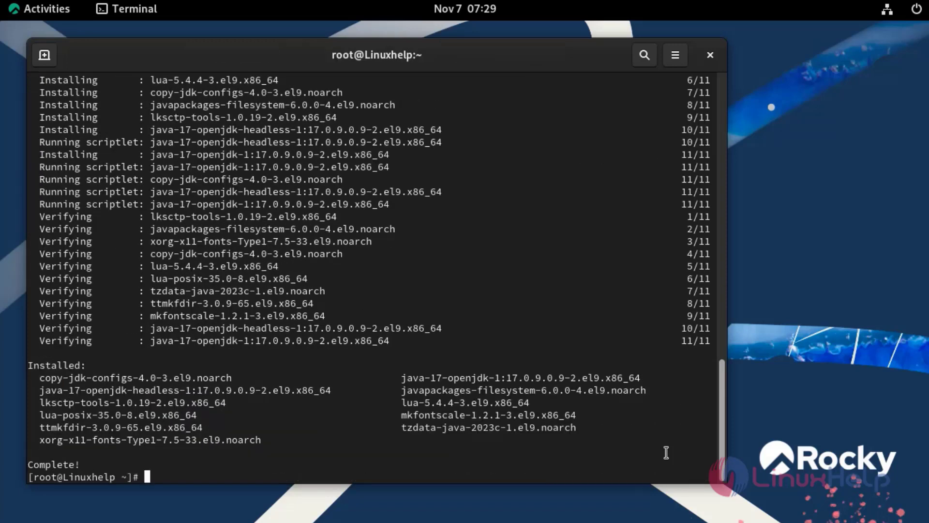
{"action": "key", "text": "Return"}
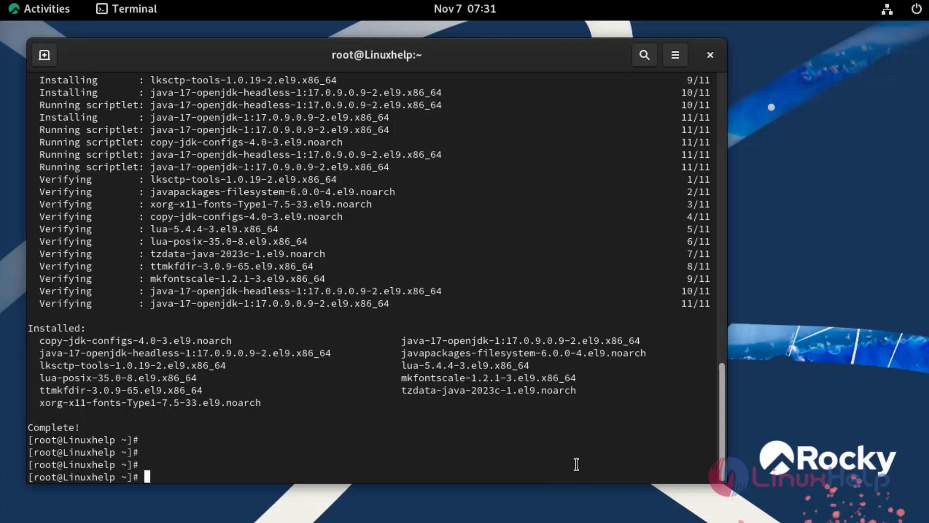
- Check that java --version reports OpenJDK 17.0.9 LTS
{"action": "type", "text": "java --version"}
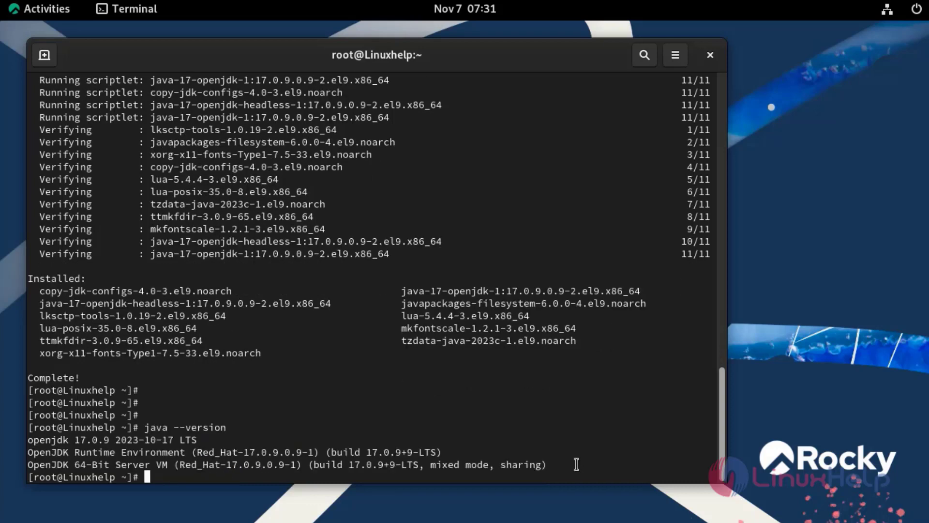
{"action": "key", "text": "Return"}
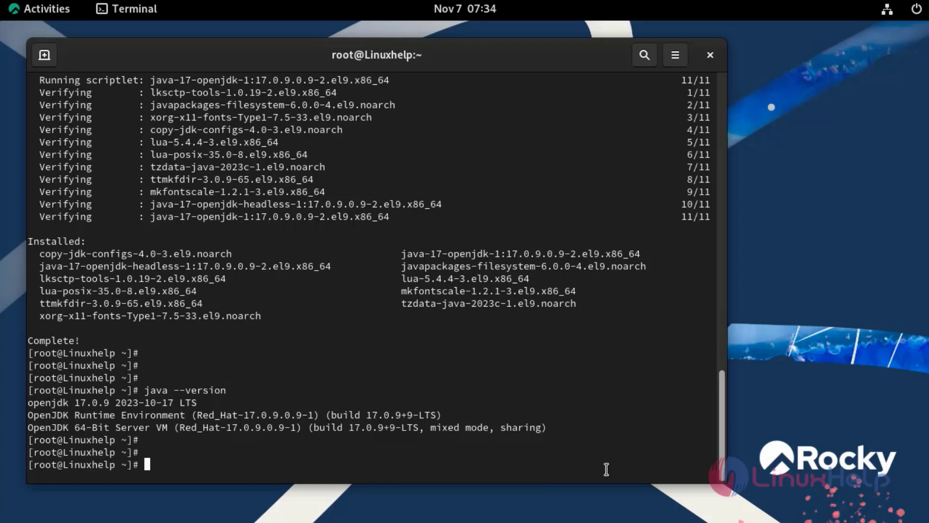
- Download jenkins.repo into /etc/yum.repos.d and import the jenkins.io-2023 signing key
{"action": "type", "text": "wget -O /etc/yum.repos.d/jenkins.repo \\"}
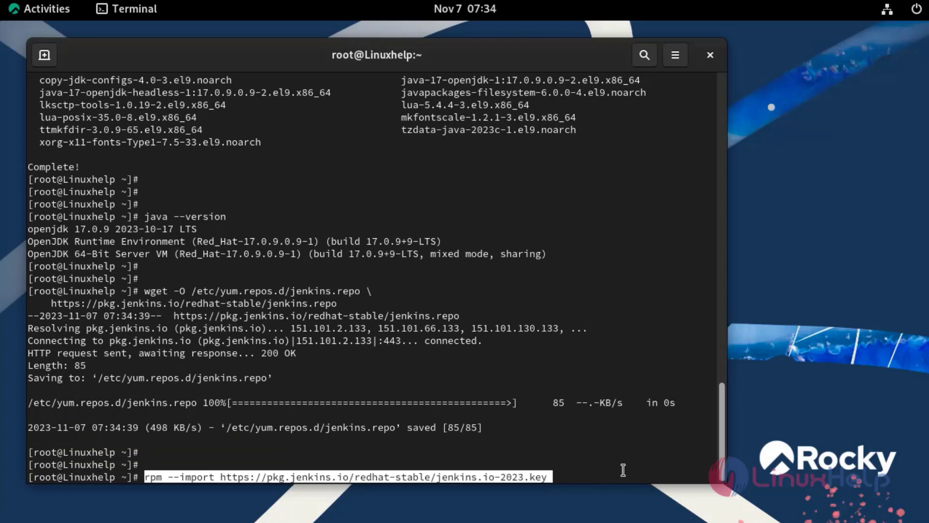
{"action": "key", "text": "Return"}
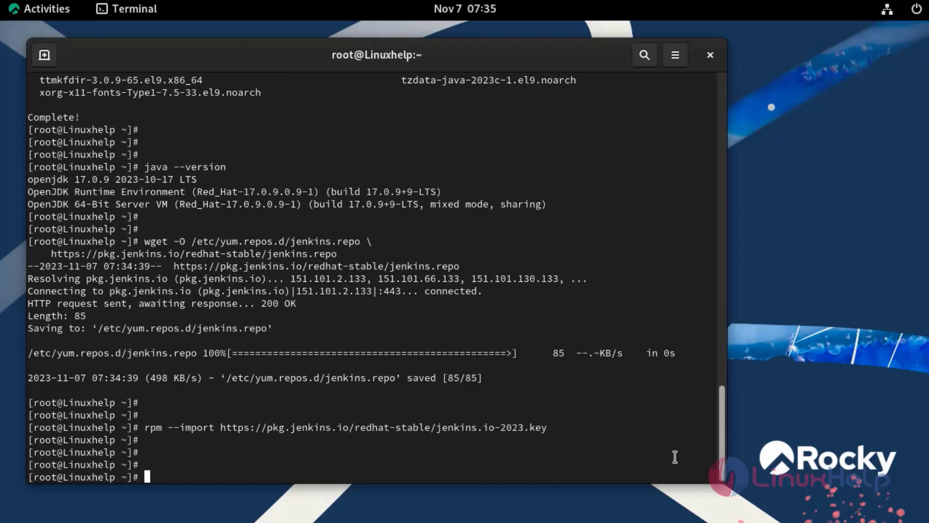
- Install the jenkins package with dnf install jenkins -y until it reports Complete
{"action": "type", "text": "dnf install"}
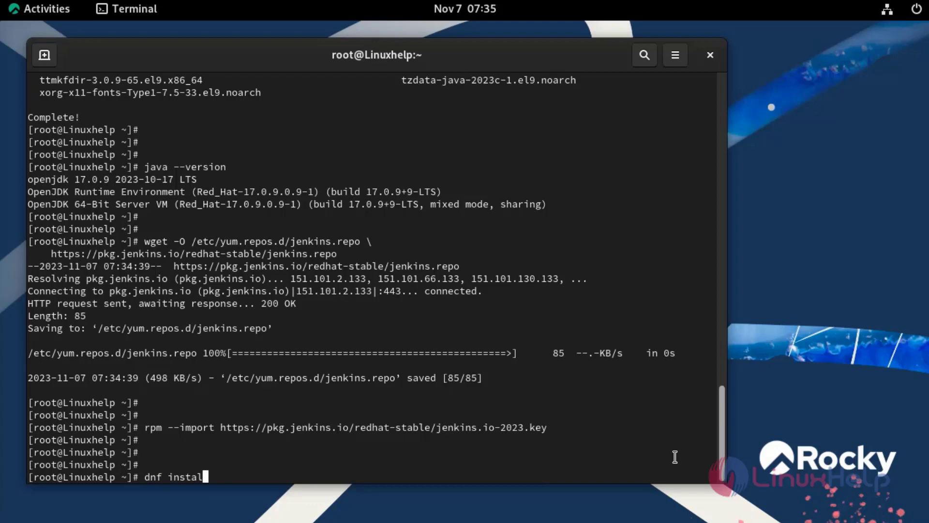
{"action": "type", "text": "j"}
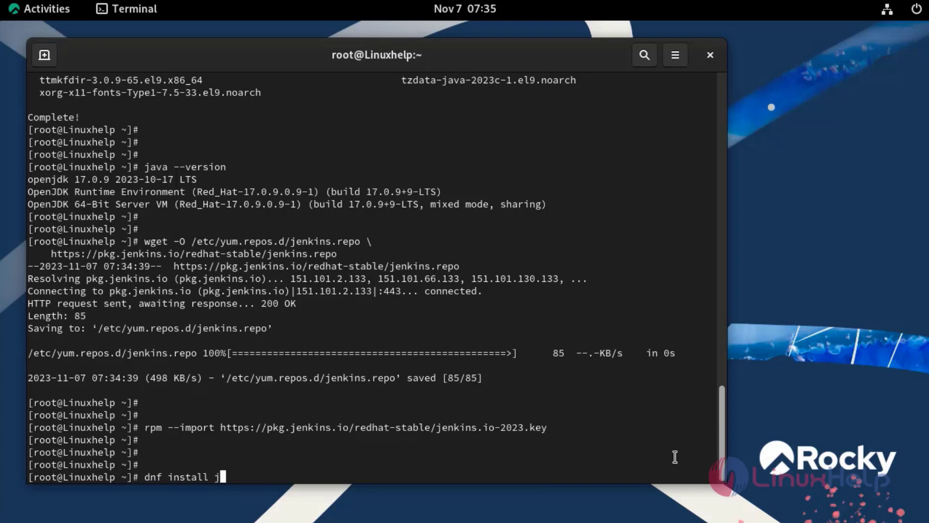
{"action": "type", "text": "enkins ="}
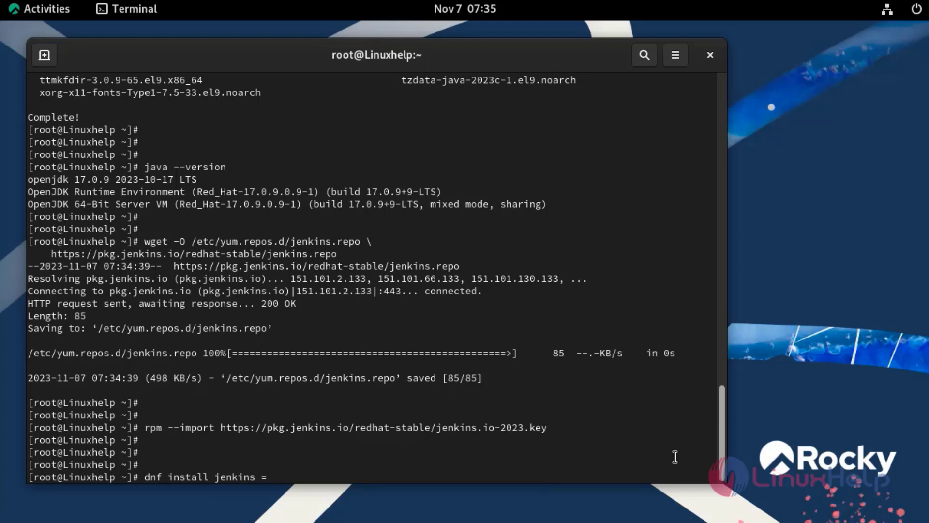
{"action": "type", "text": "-y"}
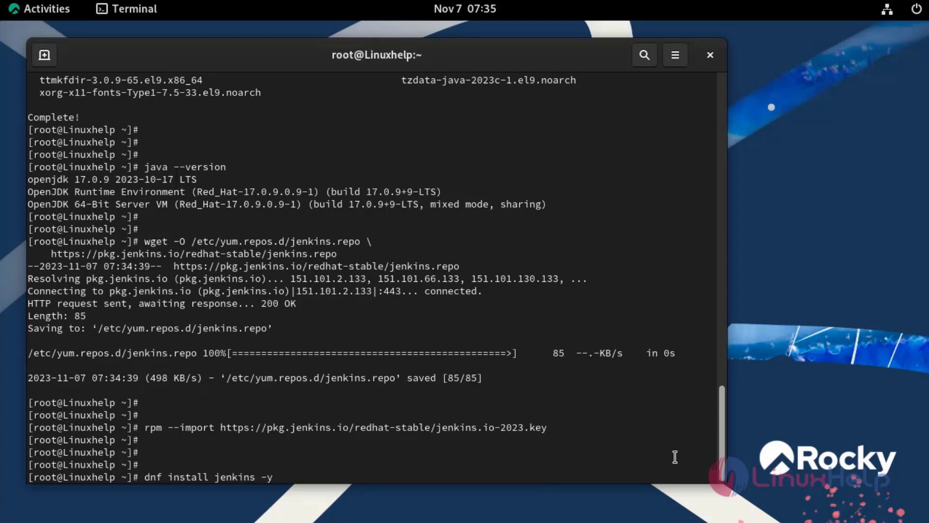
{"action": "key", "text": "Return"}
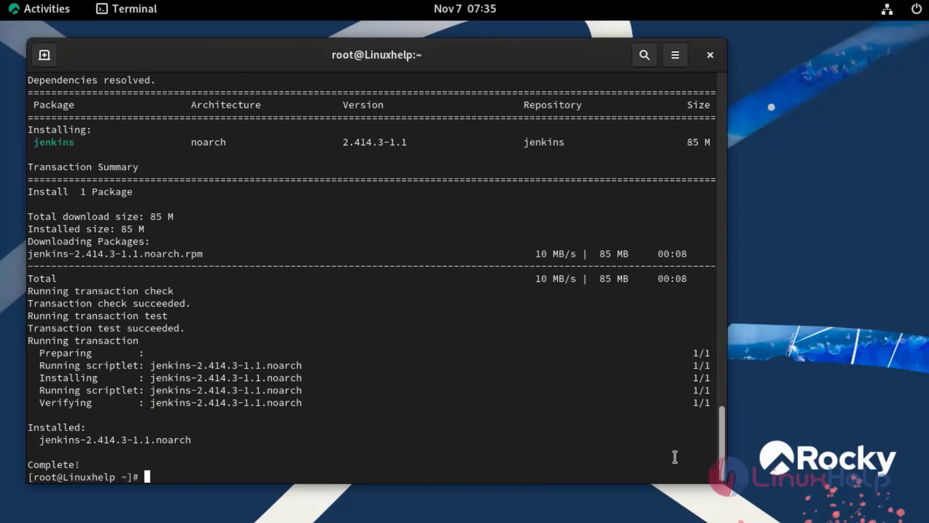
{"action": "key", "text": "Return"}
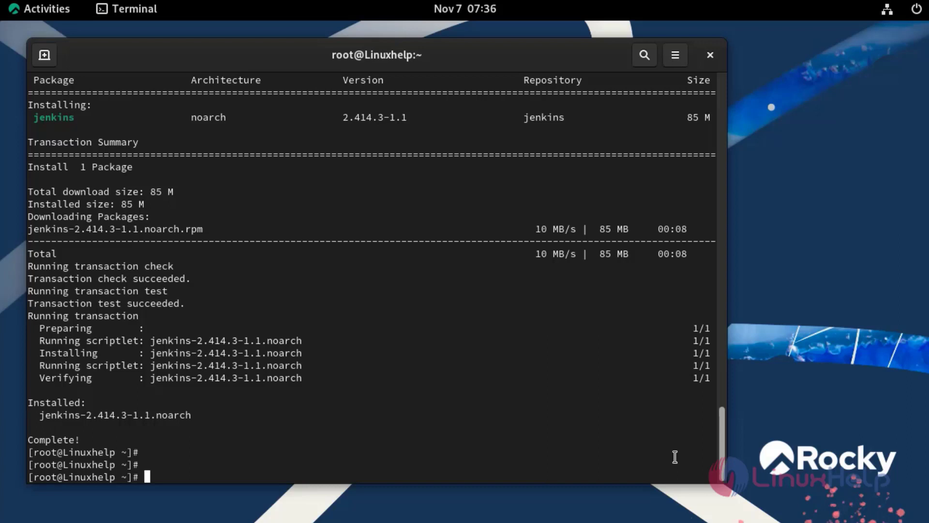
- Reload the systemd service definitions with systemctl daemon-reload
{"action": "type", "text": "systemctl"}
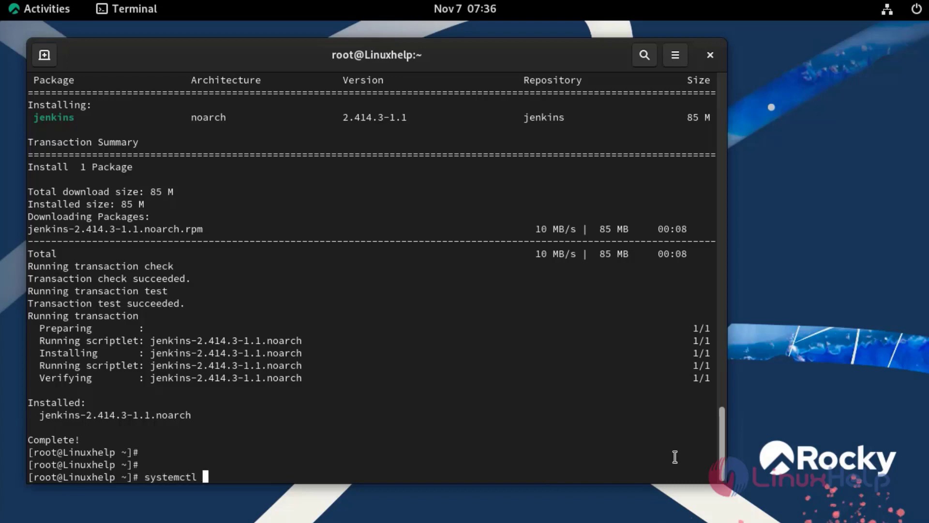
{"action": "type", "text": "d"}
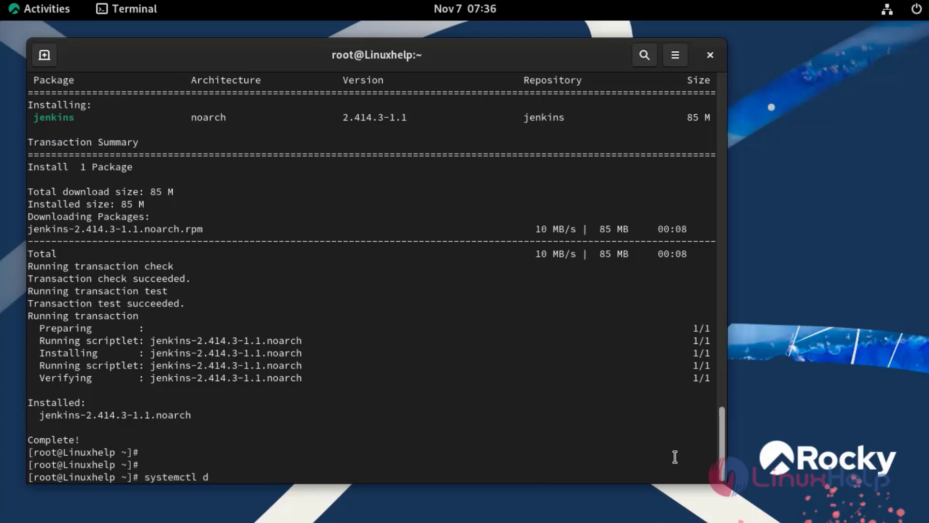
{"action": "type", "text": "aemon-"}
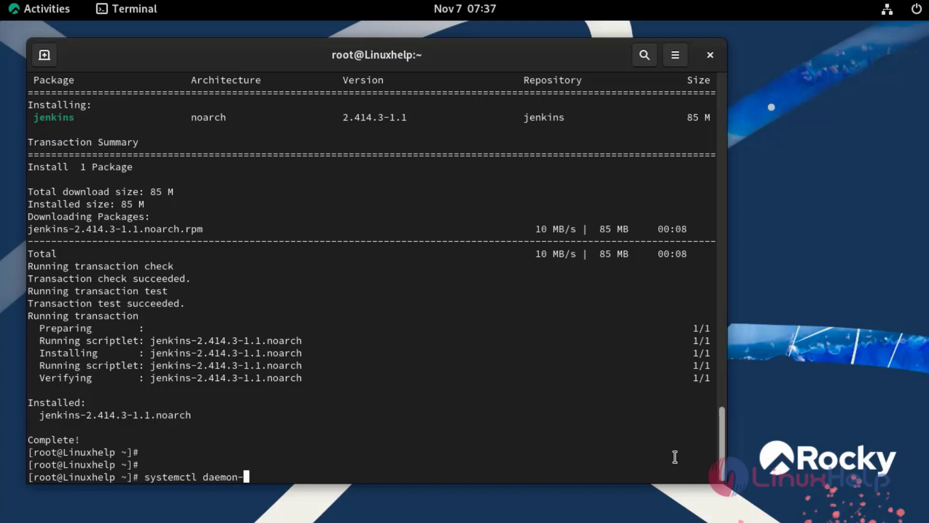
{"action": "type", "text": "reload"}
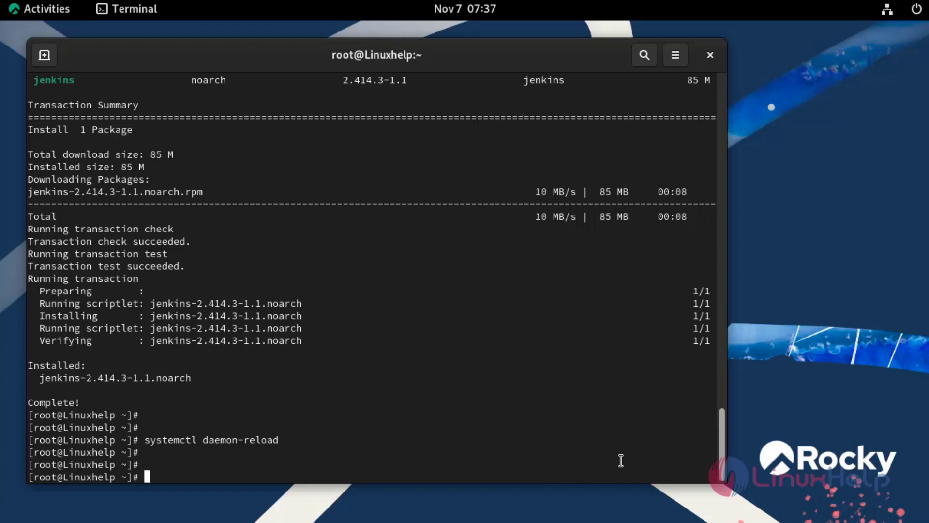
- Start the jenkins service and enable it to run at boot
{"action": "type", "text": "system"}
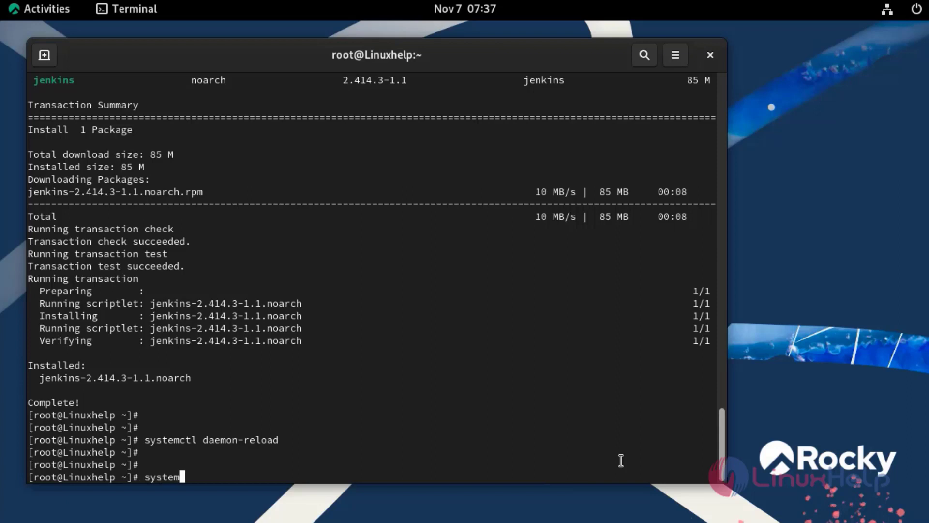
{"action": "type", "text": "ctl"}
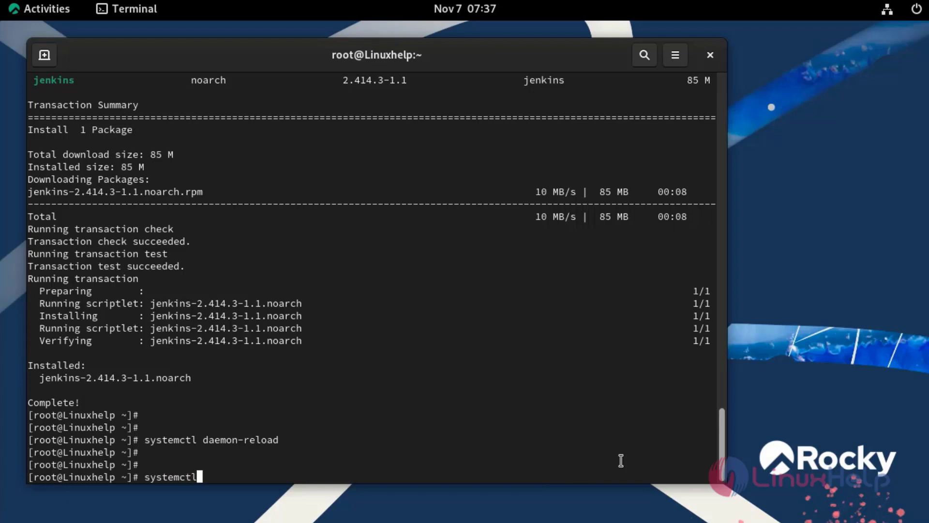
{"action": "type", "text": "start"}
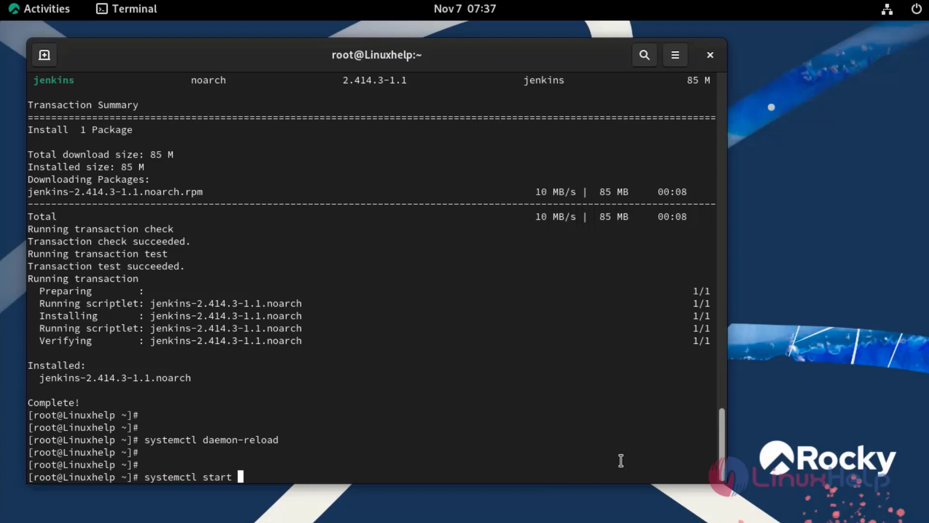
{"action": "type", "text": "jenkins"}
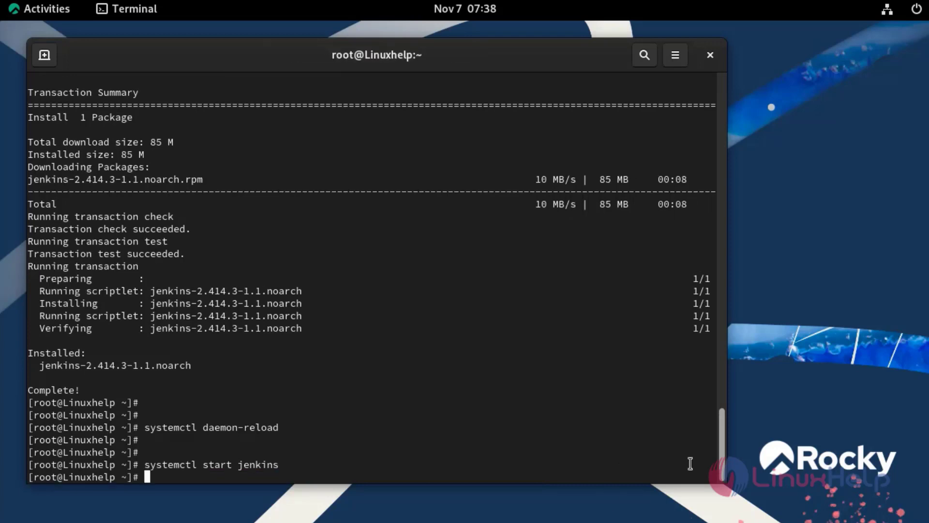
{"action": "type", "text": "s"}
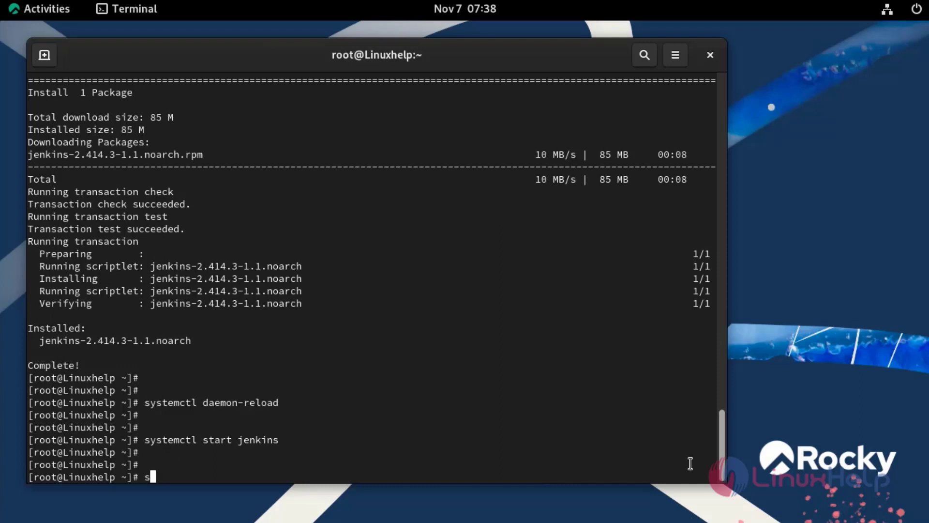
{"action": "type", "text": "yste"}
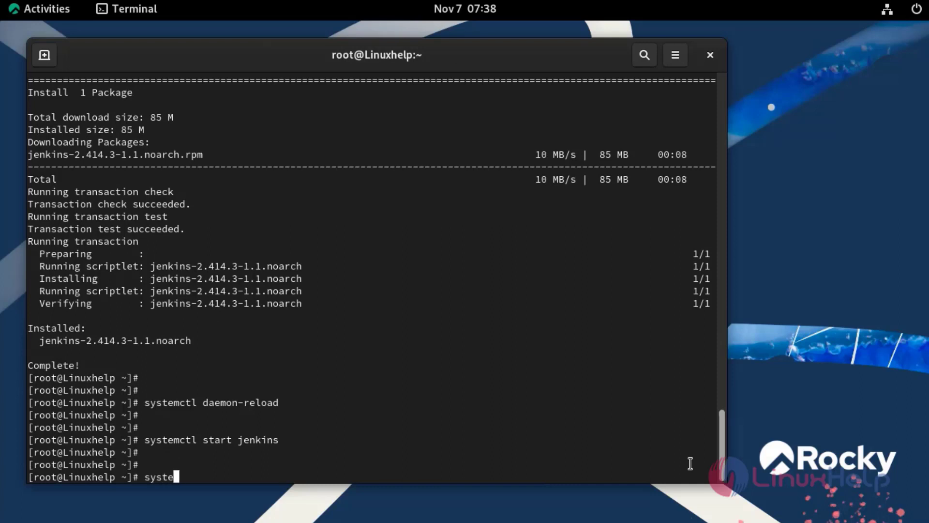
{"action": "type", "text": "mctl enable"}
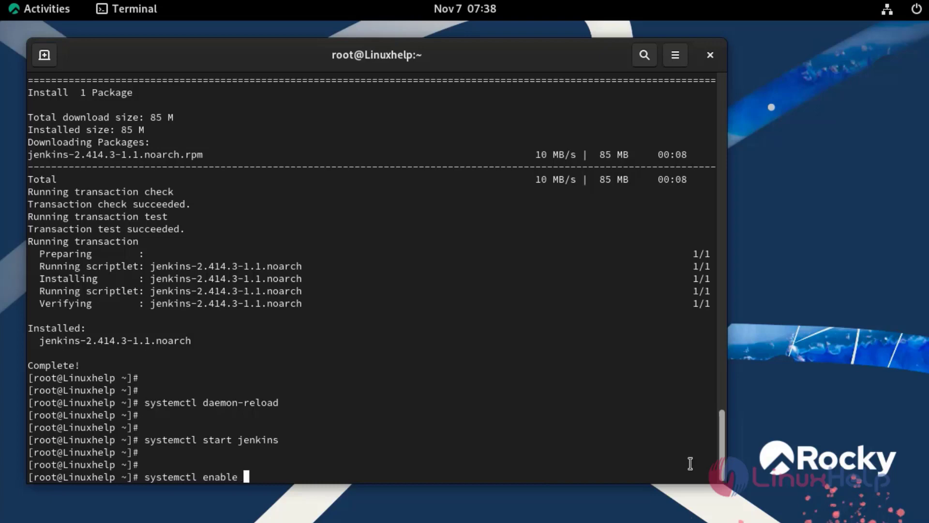
{"action": "type", "text": "jenkins"}
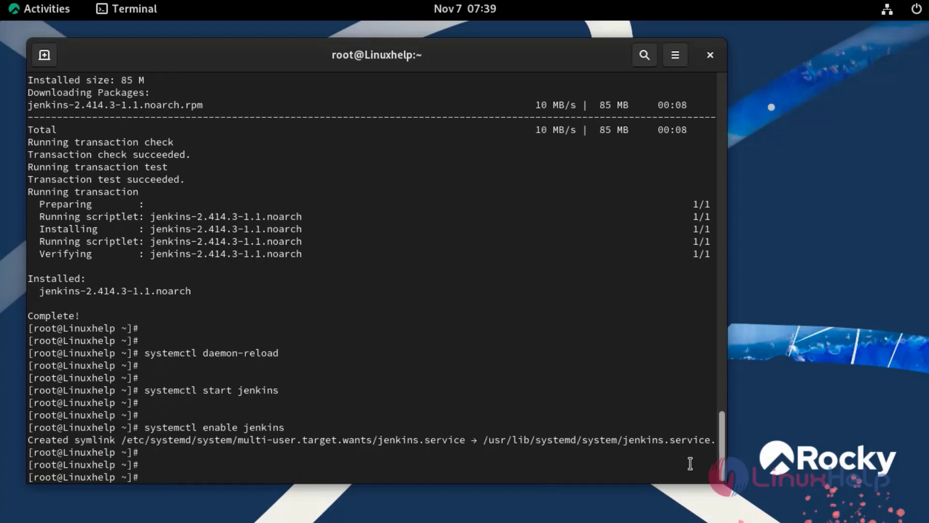
- Show systemctl status jenkins as active (running) and enabled, then leave the pager
{"action": "type", "text": "syste"}
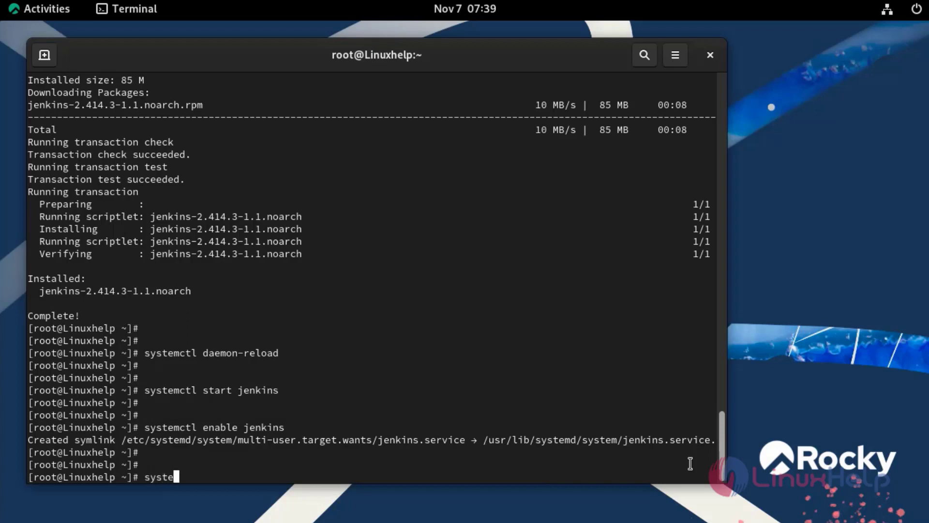
{"action": "type", "text": "mctl status jenkins"}
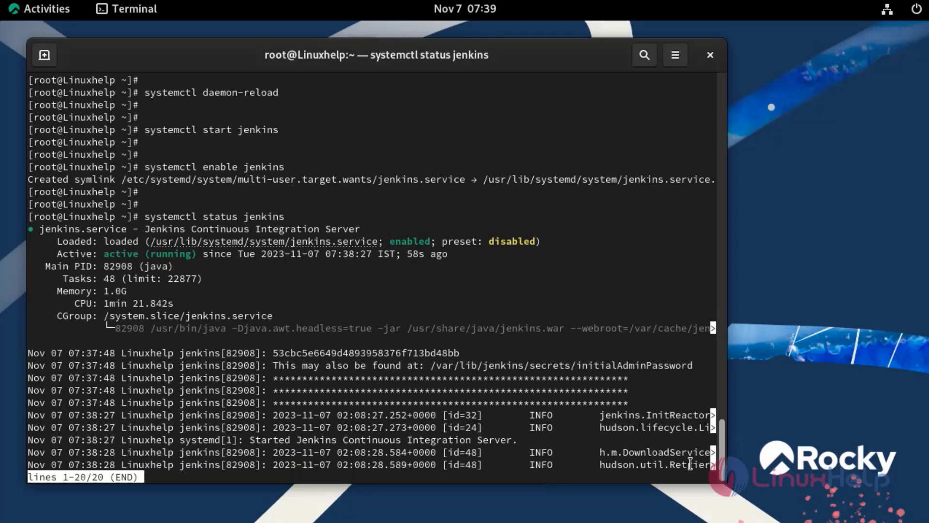
{"action": "key", "text": "q"}
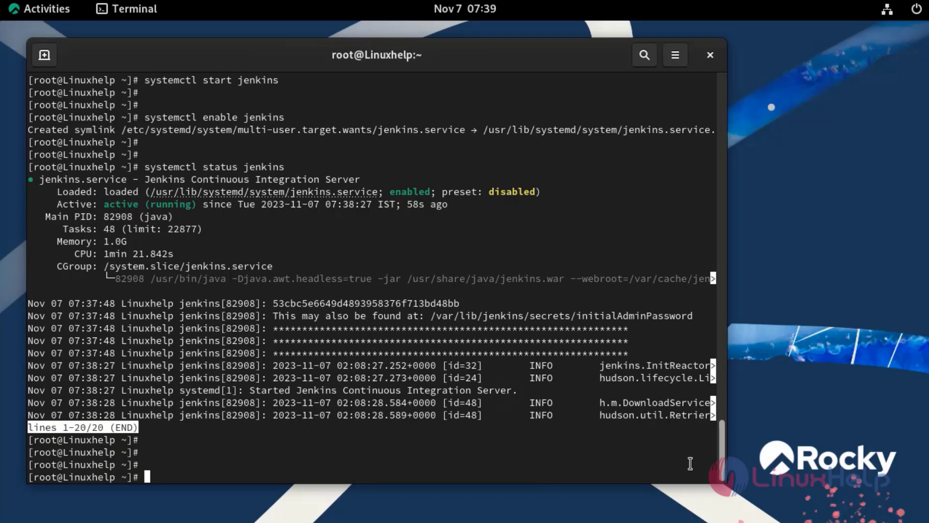
- Permanently add port 8080/tcp to the firewall with firewall-cmd
{"action": "type", "text": "firewall"}
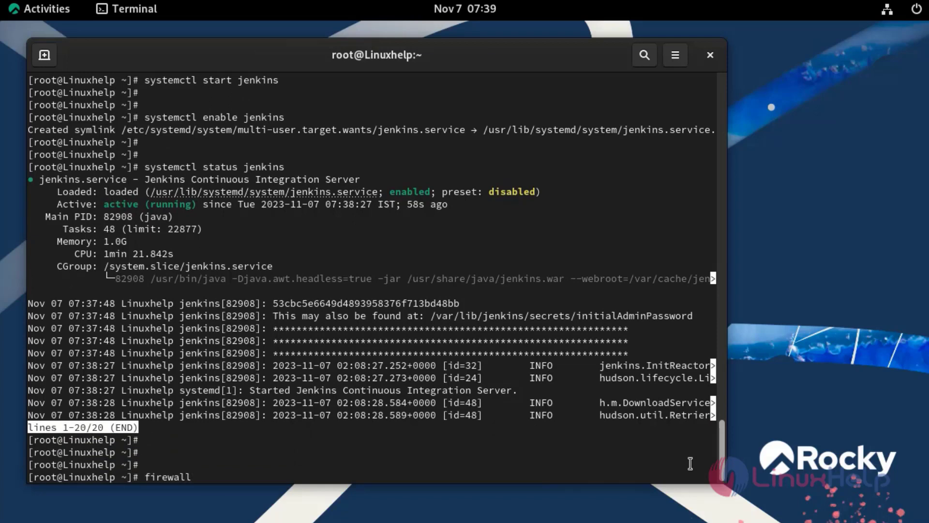
{"action": "type", "text": "-cmd"}
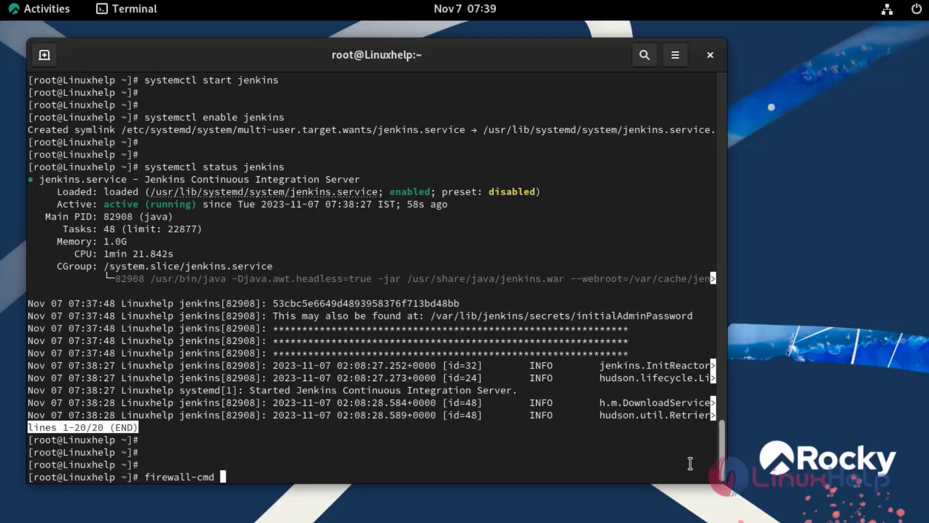
{"action": "type", "text": "--"}
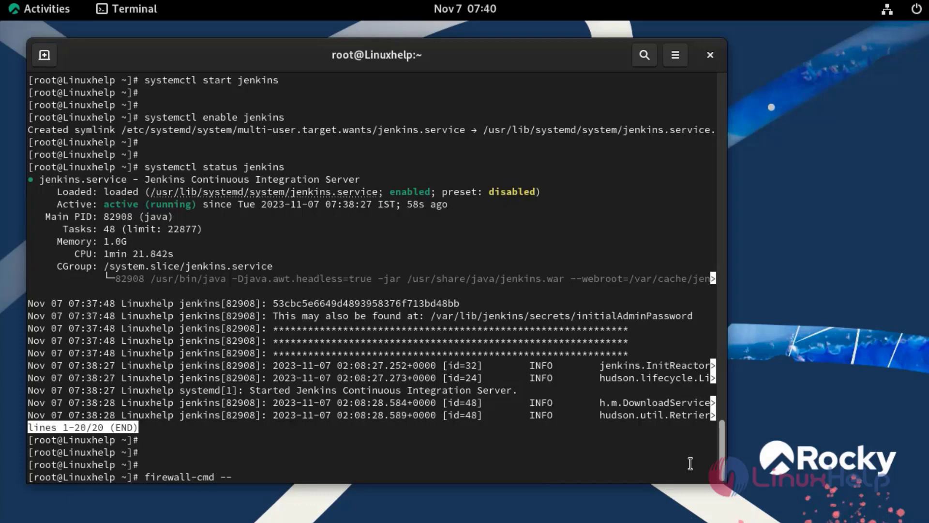
{"action": "type", "text": "add"}
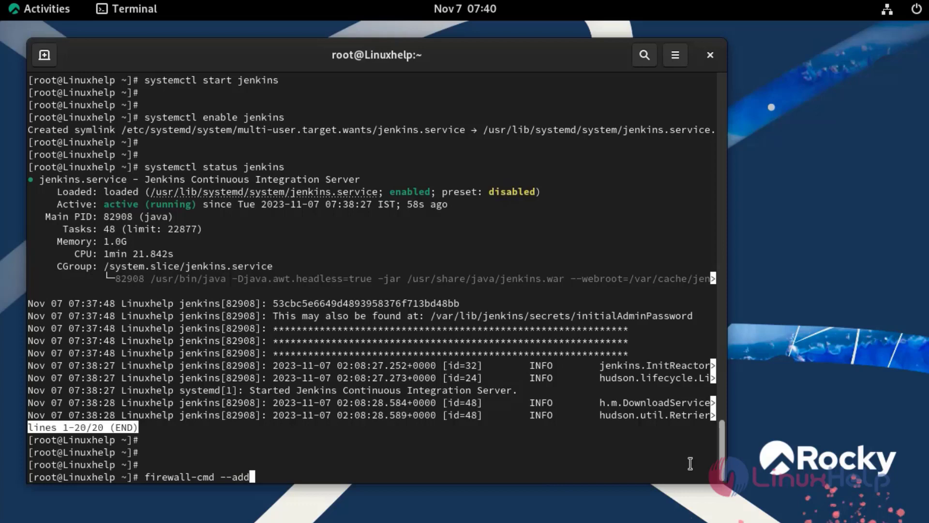
{"action": "type", "text": "-port"}
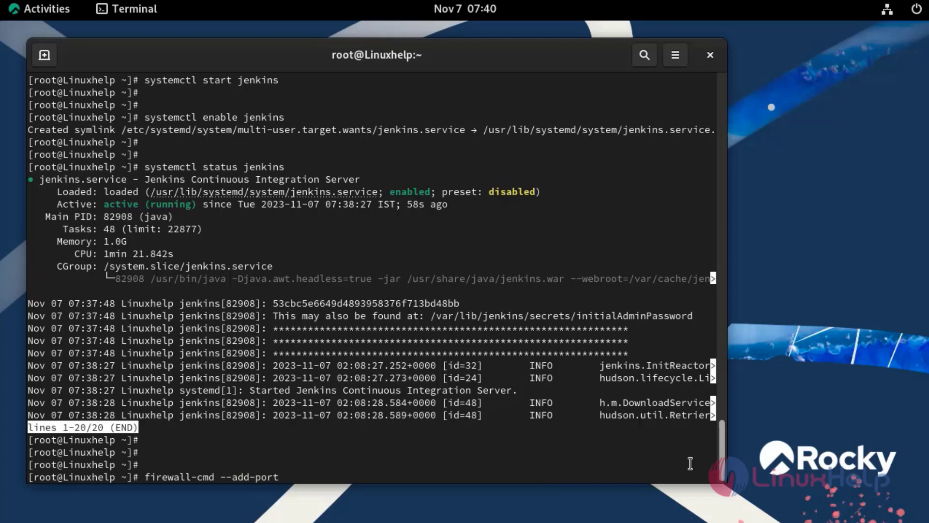
{"action": "type", "text": "="}
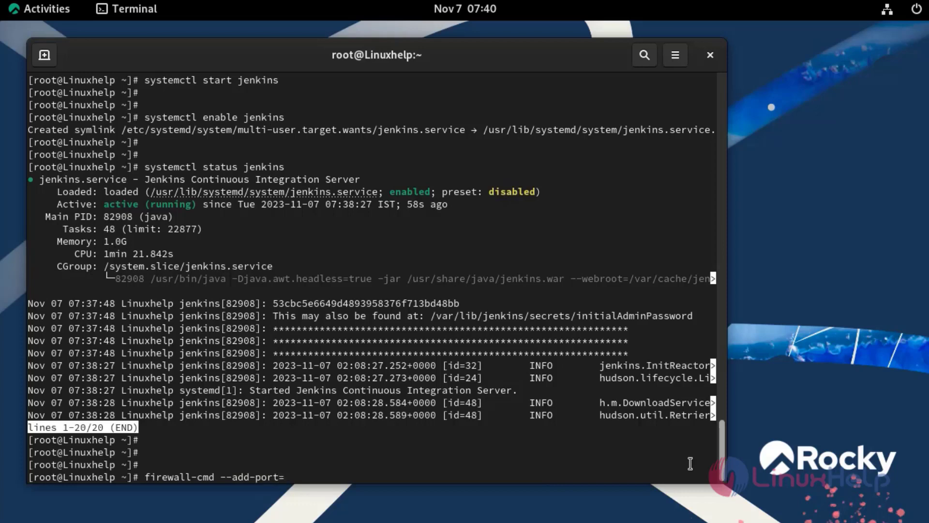
{"action": "type", "text": "8080"}
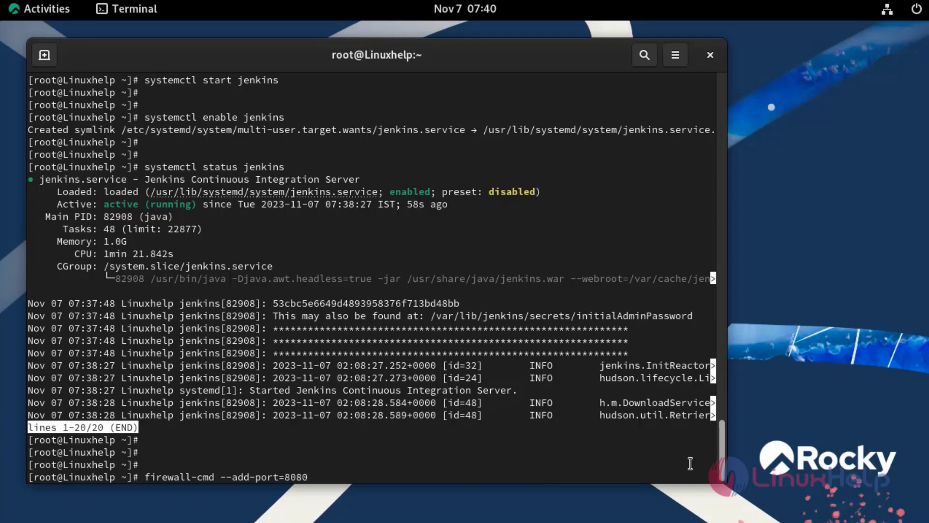
{"action": "type", "text": "/tcp --p"}
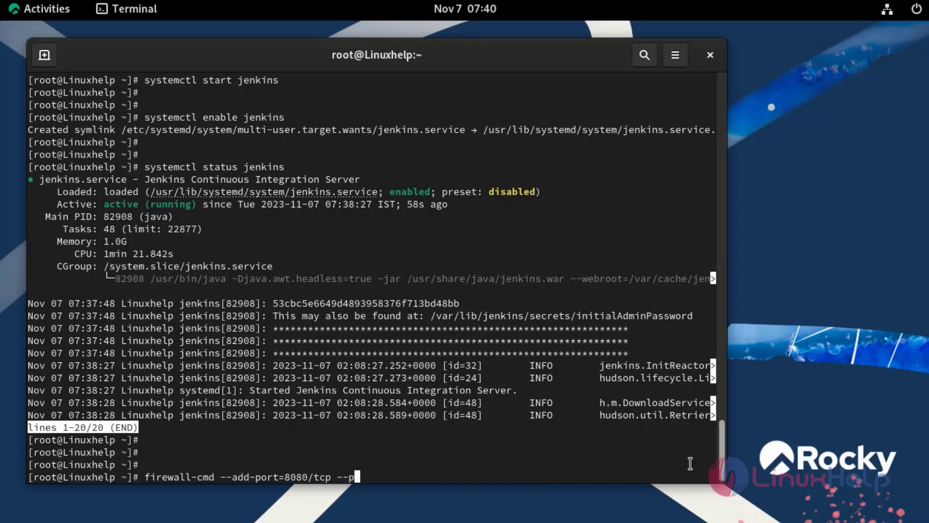
{"action": "type", "text": "ermanen"}
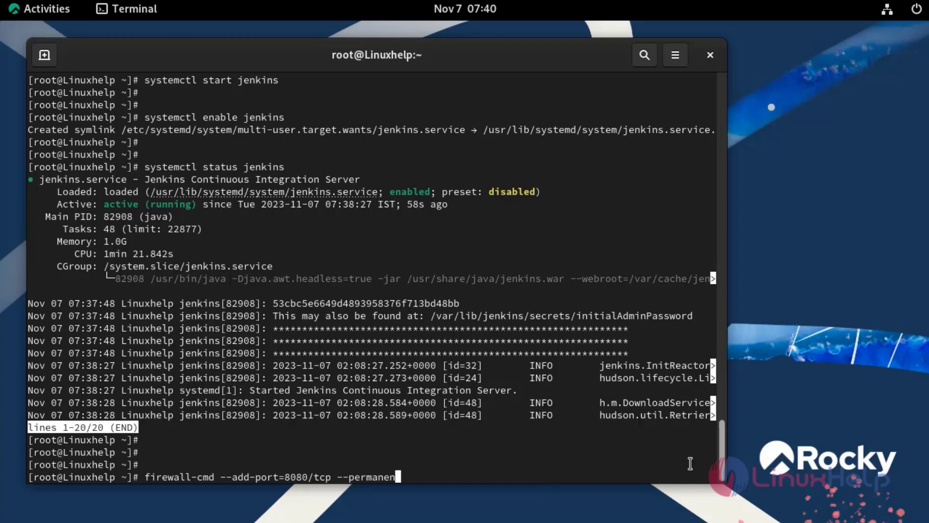
{"action": "key", "text": "Return"}
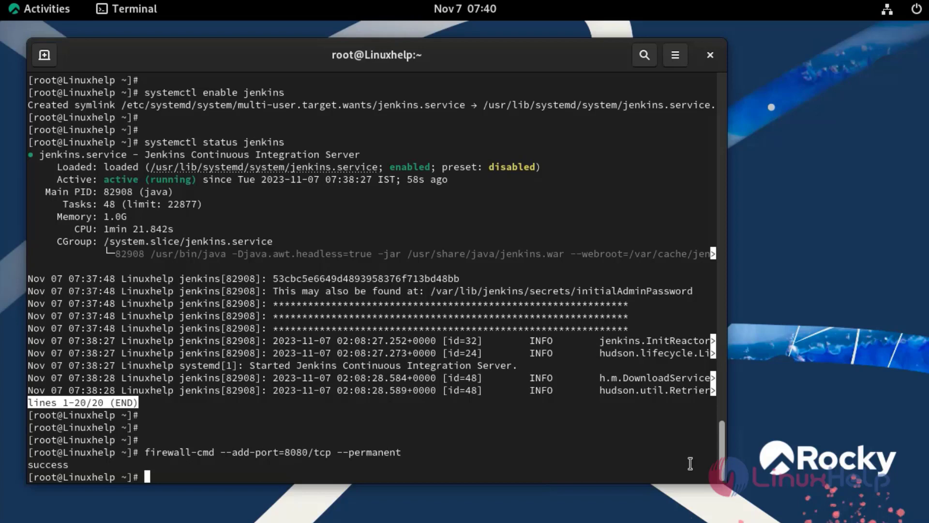
- Reload the firewall so the new 8080/tcp rule takes effect
{"action": "type", "text": "firewall"}
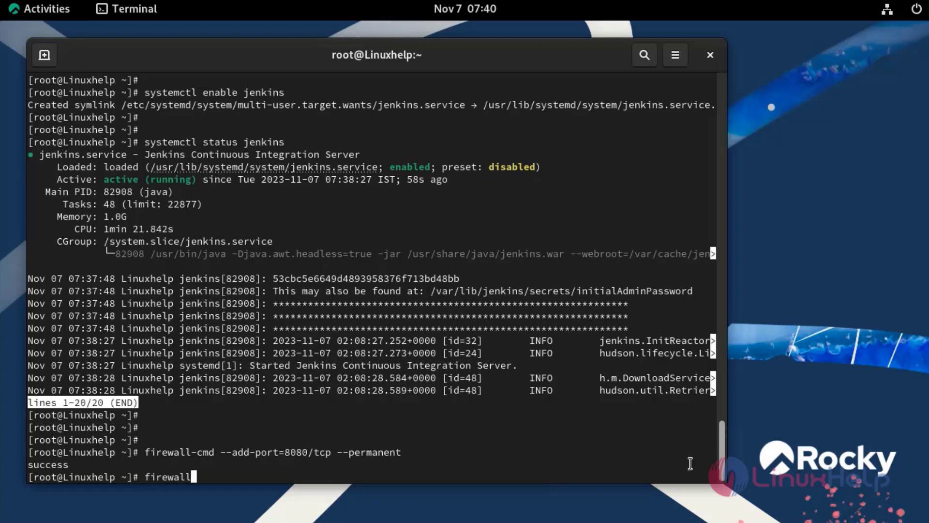
{"action": "type", "text": "-cmd"}
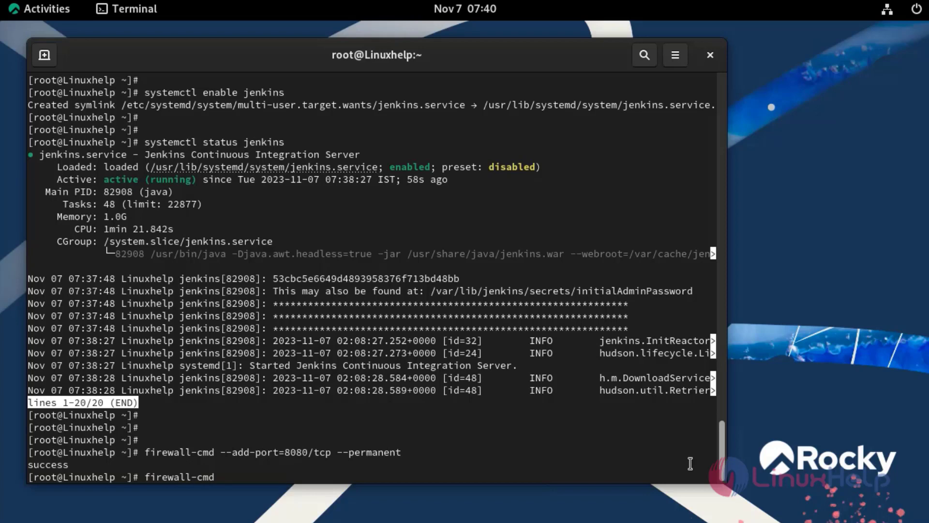
{"action": "type", "text": "--reloa"}
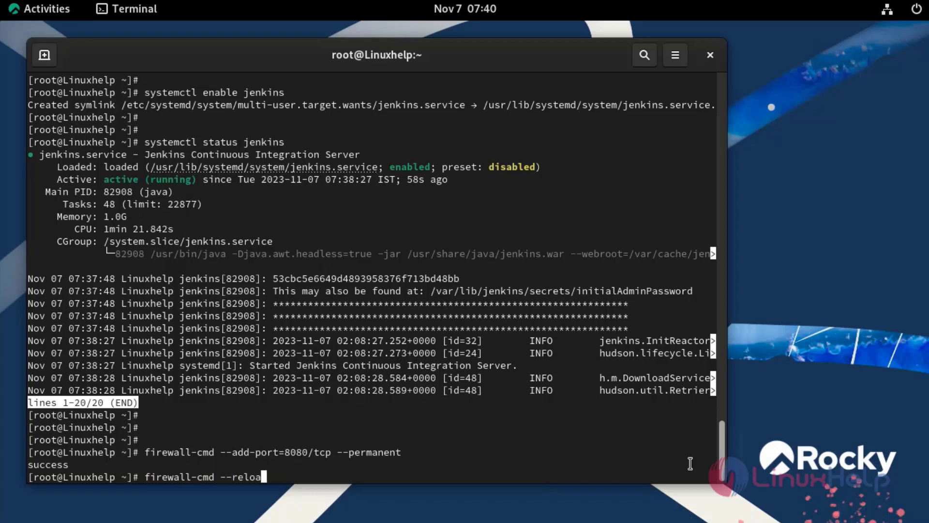
{"action": "key", "text": "Return"}
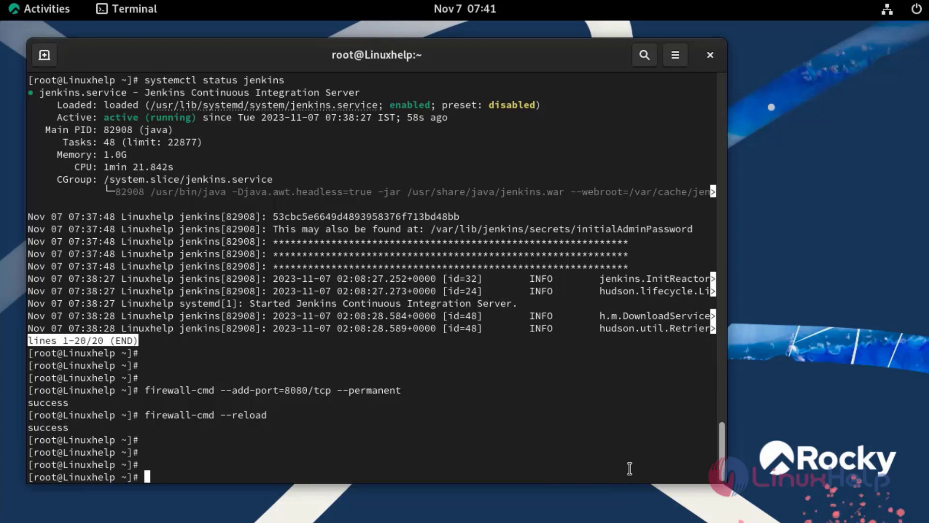
{"action": "mouse_move", "coordinate": [93, 21]}
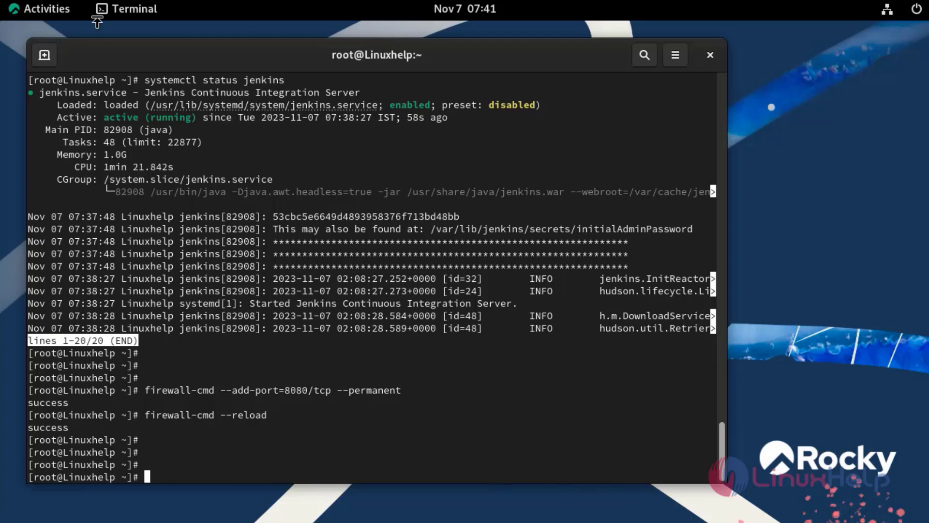
{"action": "left_click", "coordinate": [43, 9]}
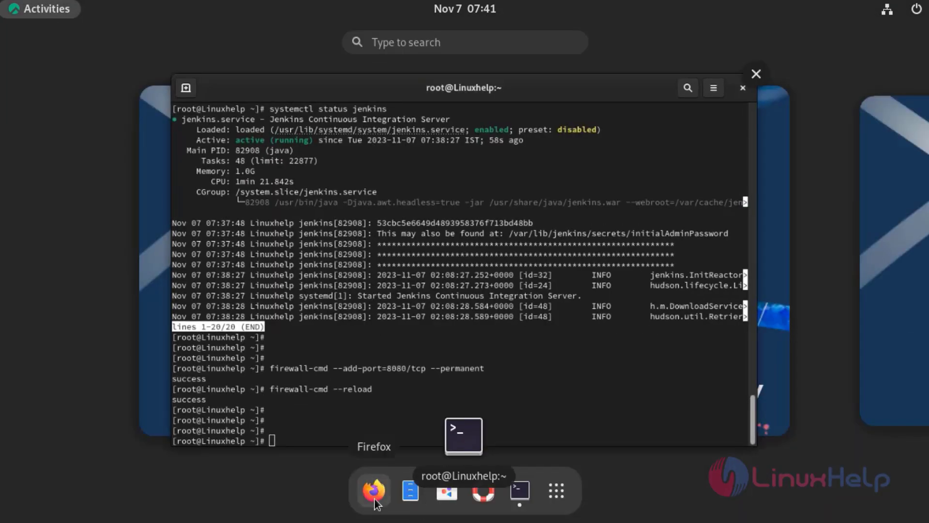
{"action": "left_click", "coordinate": [368, 490]}
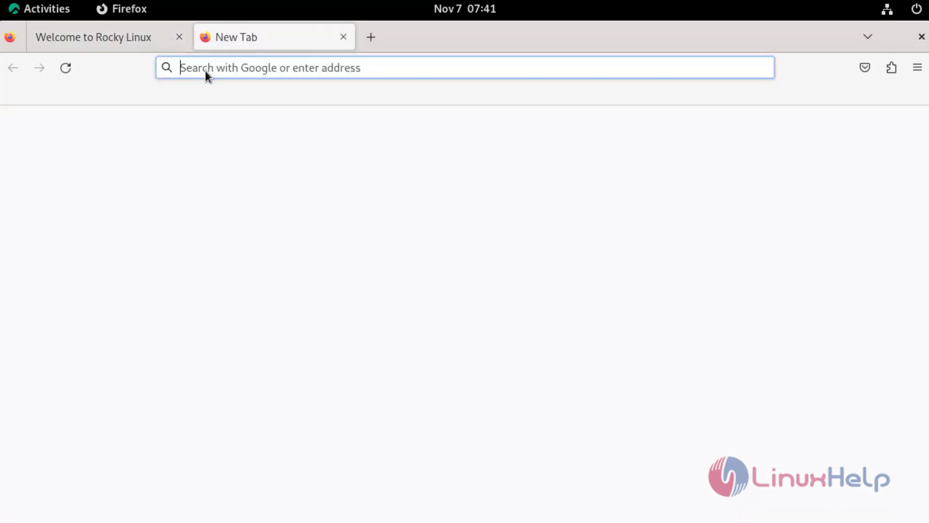
{"action": "type", "text": "http://"}
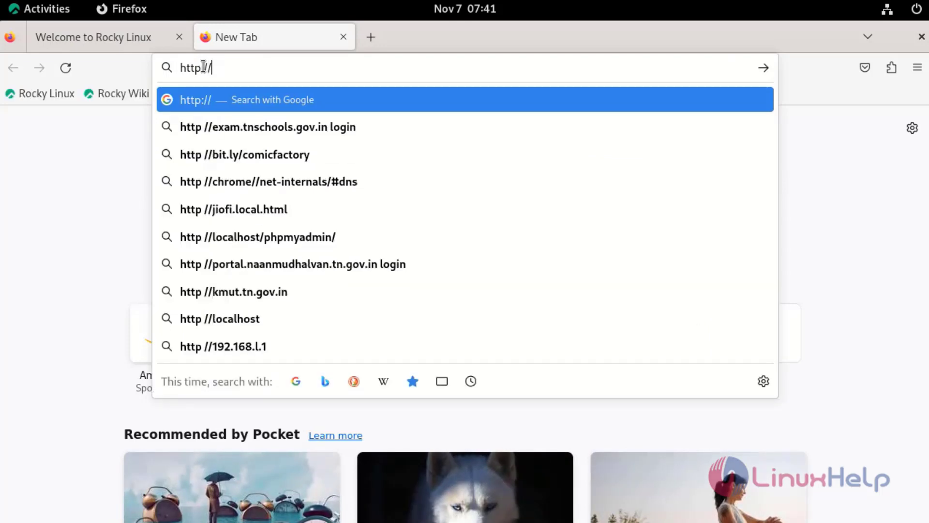
{"action": "type", "text": "192.168.6.130"}
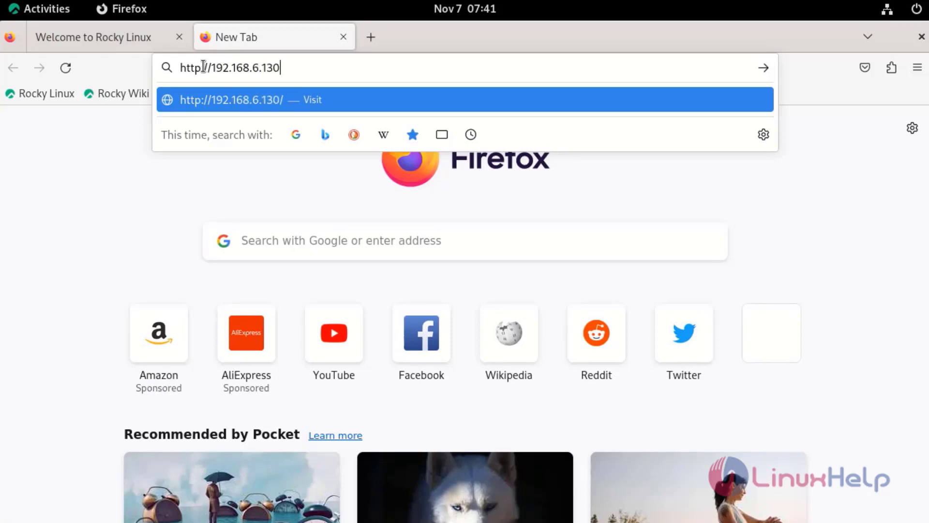
{"action": "type", "text": ":8080/login?from=%2F"}
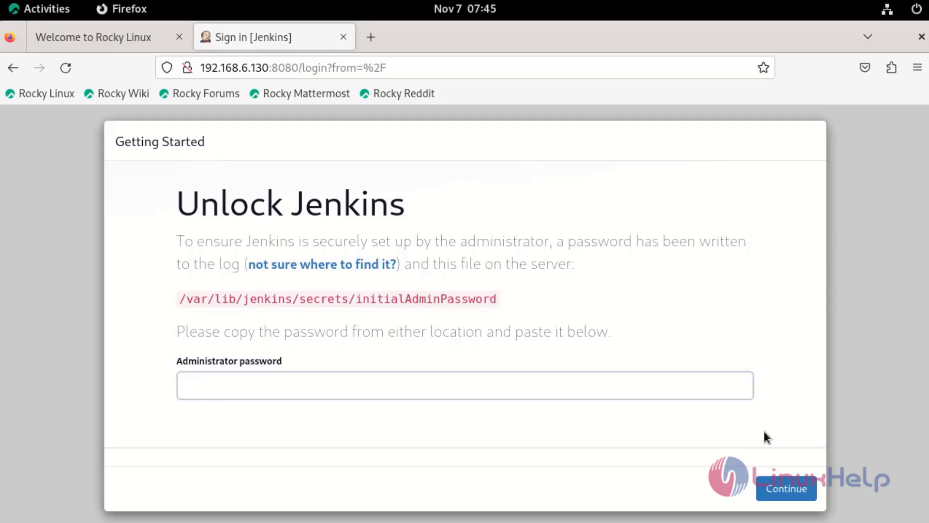
{"action": "mouse_move", "coordinate": [722, 428]}
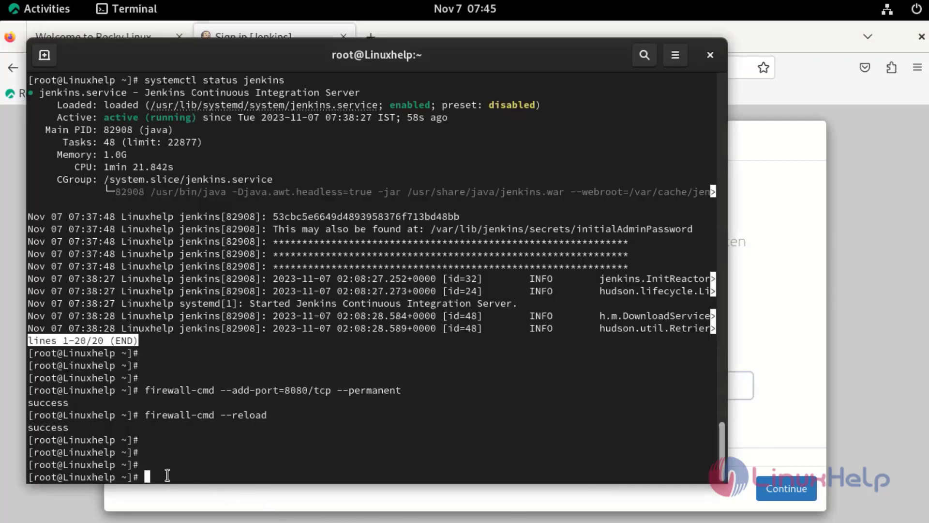
- Print /var/lib/jenkins/secrets/initialAdminPassword to get the unlock password
{"action": "type", "text": "cat"}
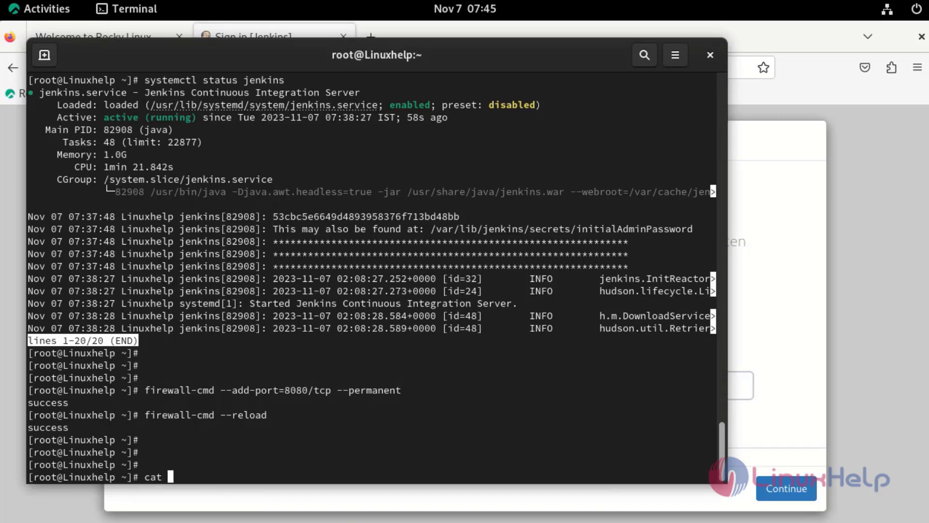
{"action": "type", "text": "/"}
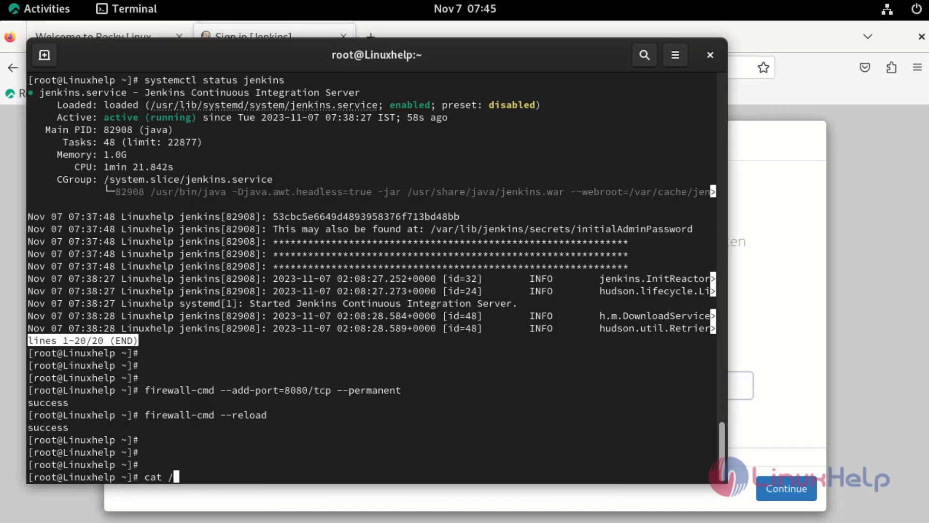
{"action": "type", "text": "var"}
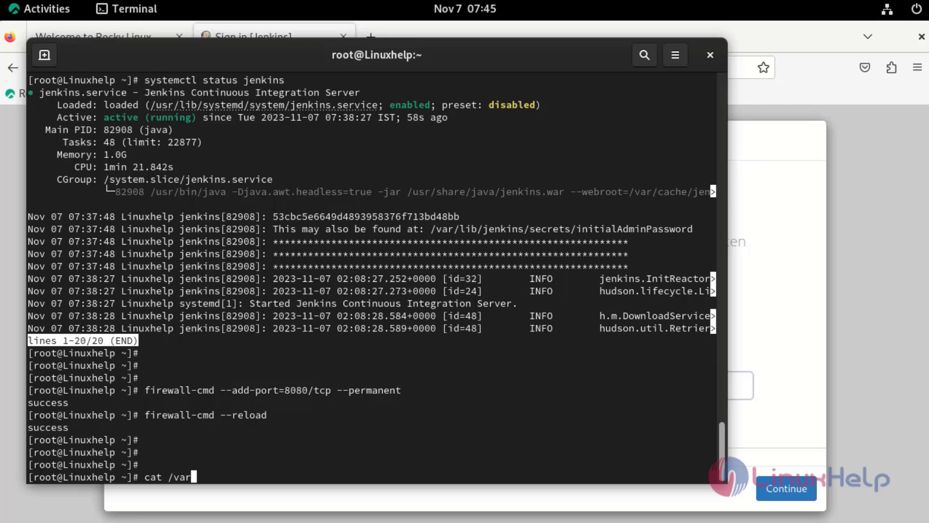
{"action": "type", "text": "/"}
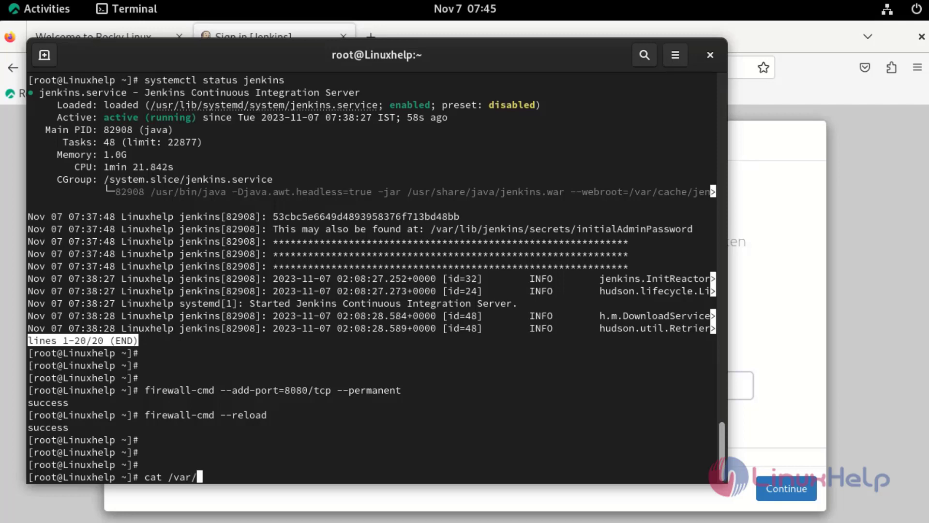
{"action": "type", "text": "lib/"}
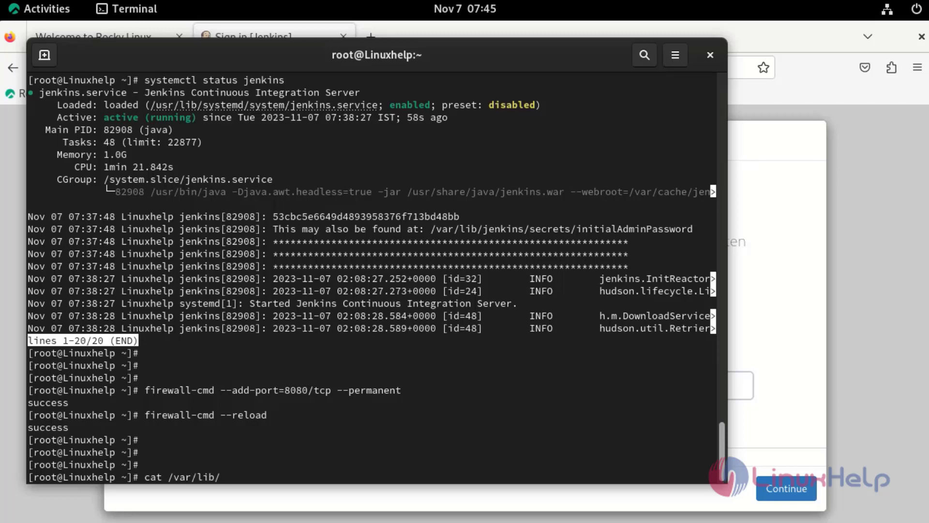
{"action": "type", "text": "jenkins/"}
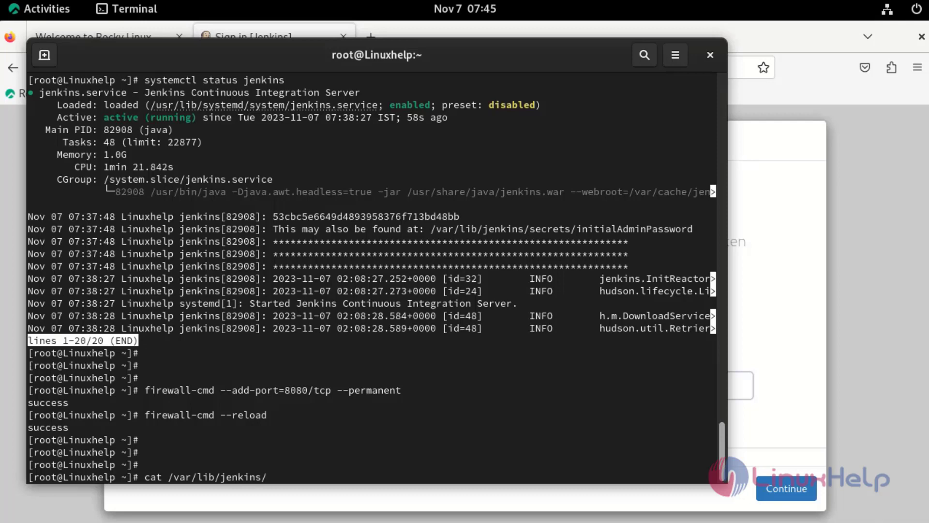
{"action": "type", "text": "secret"}
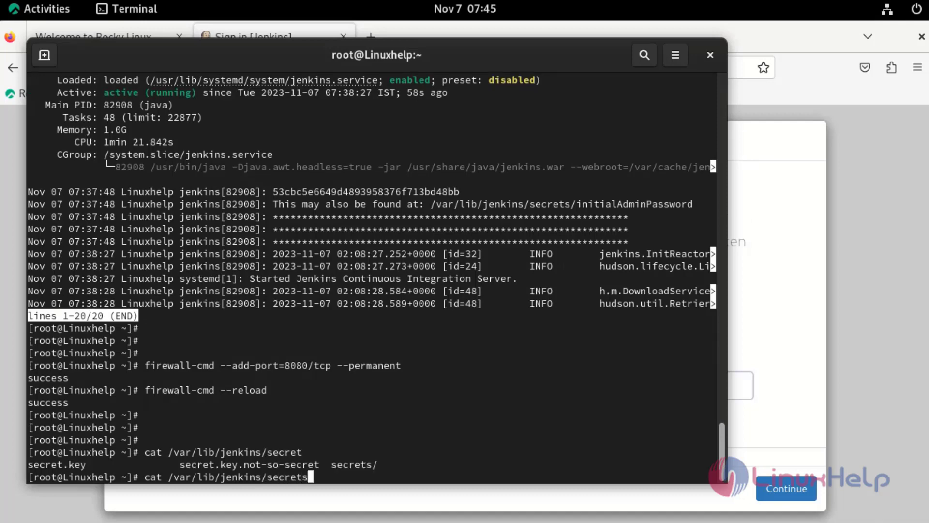
{"action": "type", "text": "s/initialAdminPassword"}
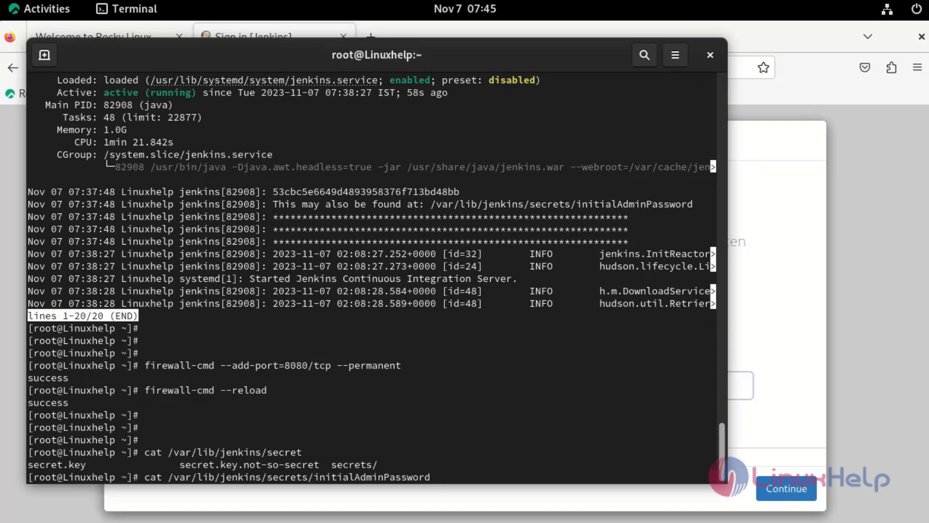
{"action": "key", "text": "Return"}
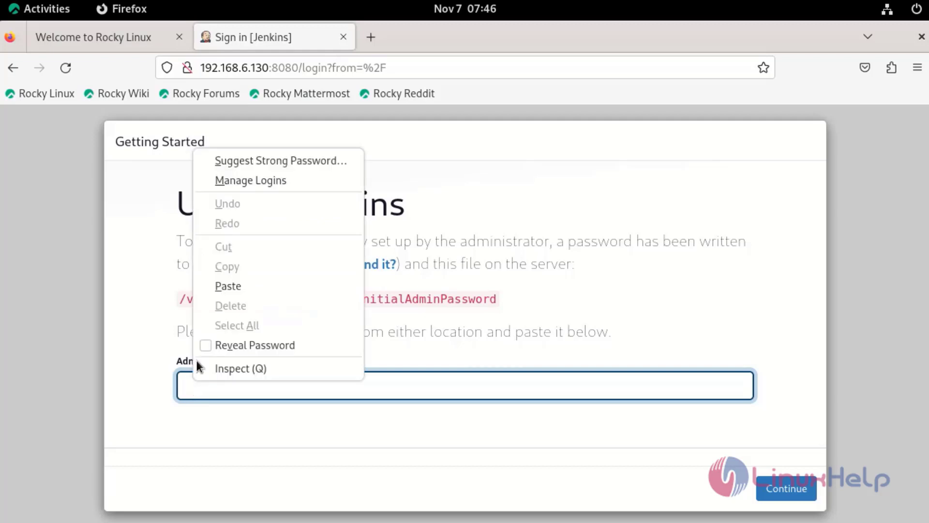
- Paste the admin password, continue to Create First Admin User, and decline Firefox's save prompt
{"action": "left_click", "coordinate": [228, 286]}
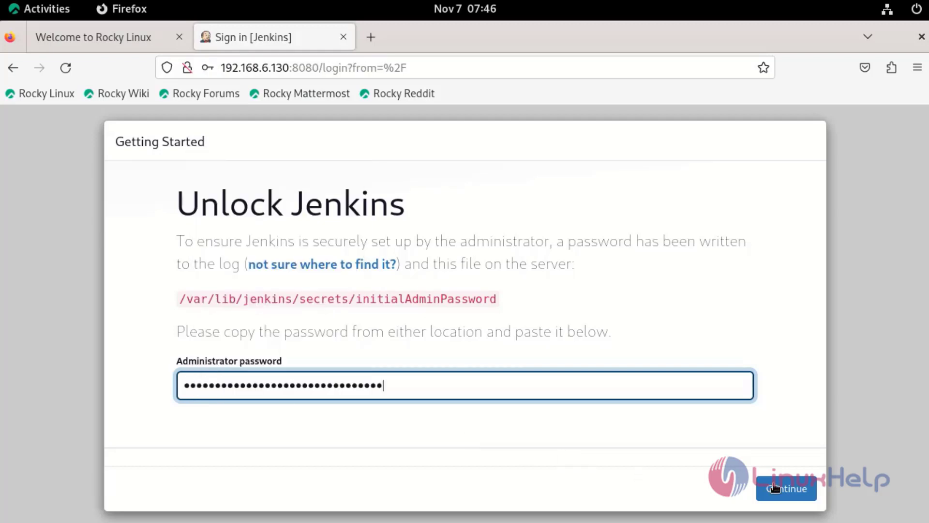
{"action": "left_click", "coordinate": [785, 501]}
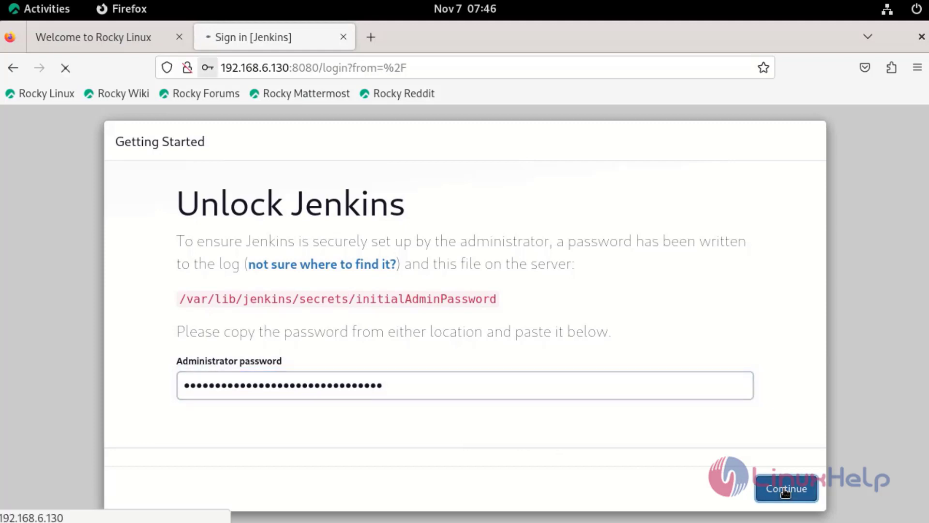
{"action": "left_click", "coordinate": [786, 501]}
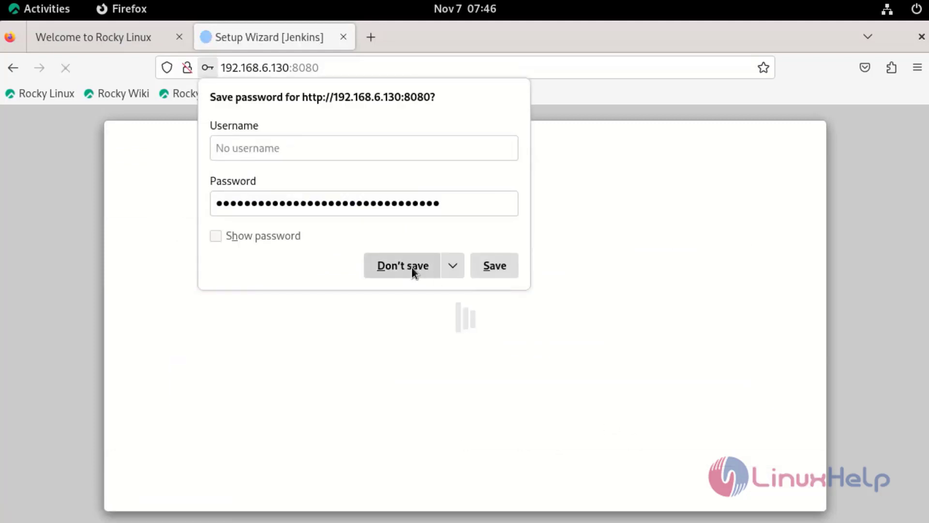
{"action": "left_click", "coordinate": [401, 265]}
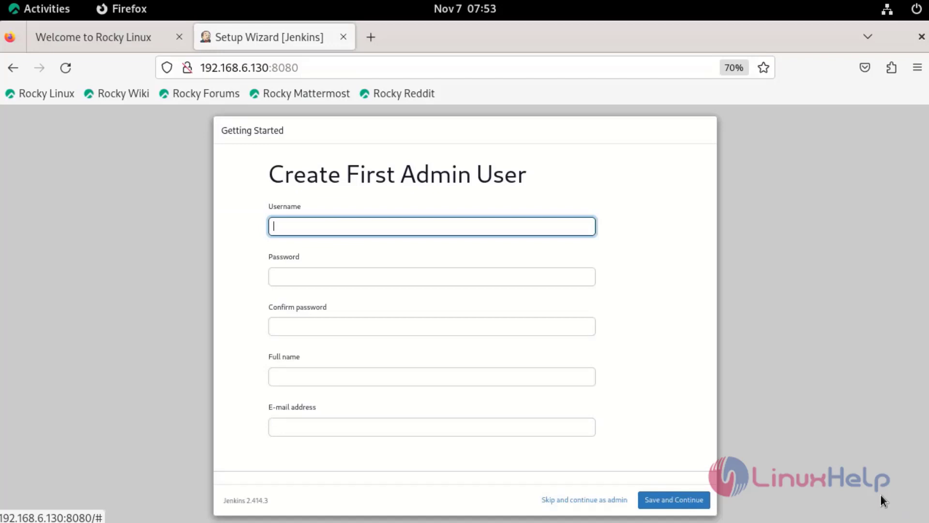
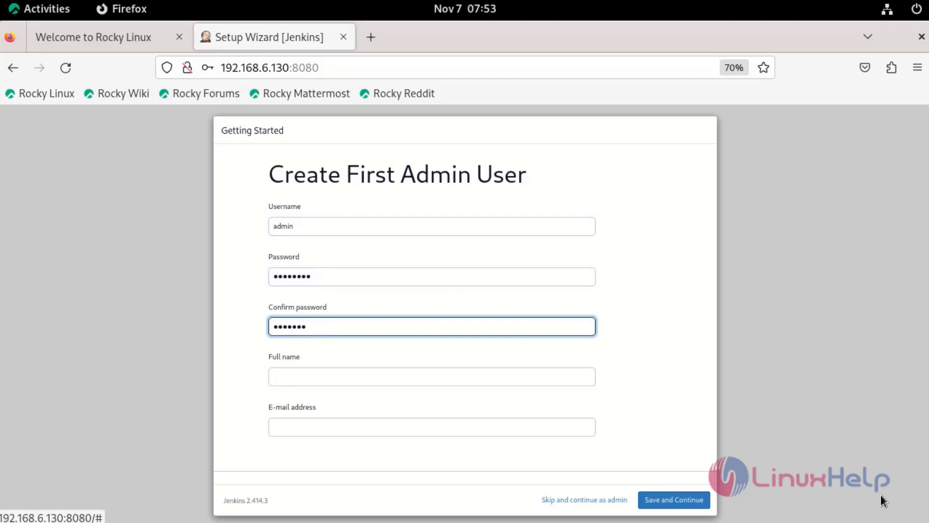
{"action": "left_click", "coordinate": [432, 389]}
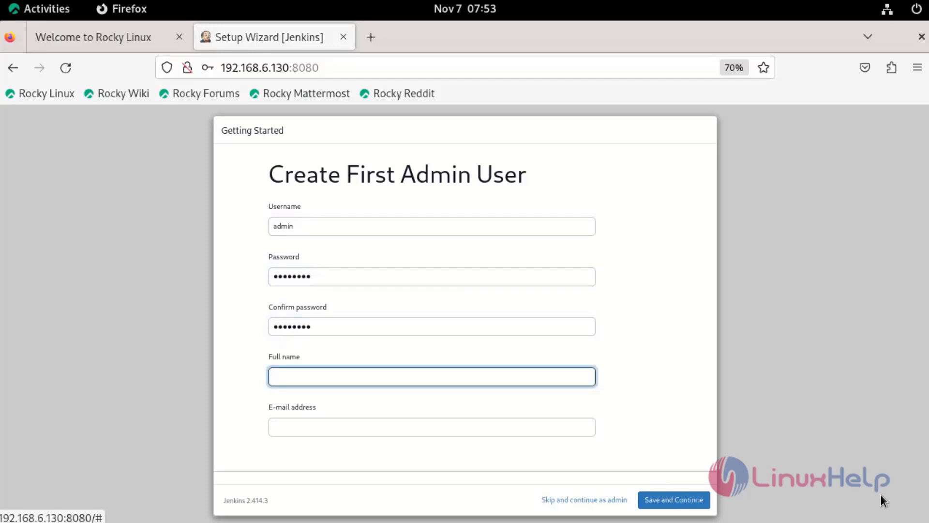
{"action": "type", "text": "Admin"}
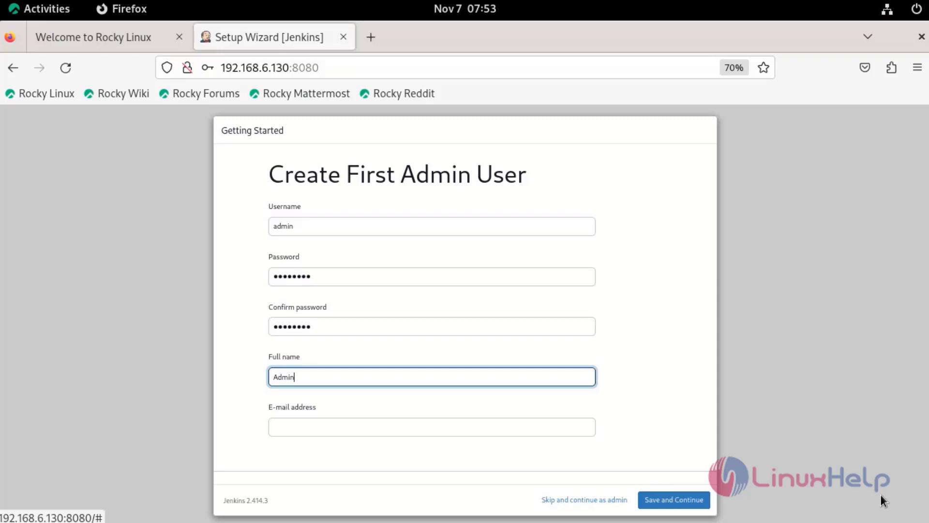
{"action": "left_click", "coordinate": [431, 427]}
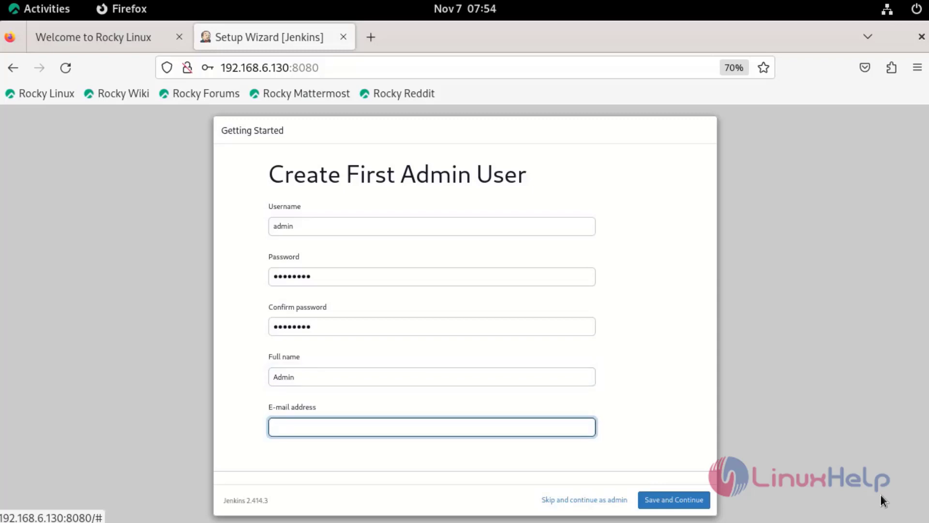
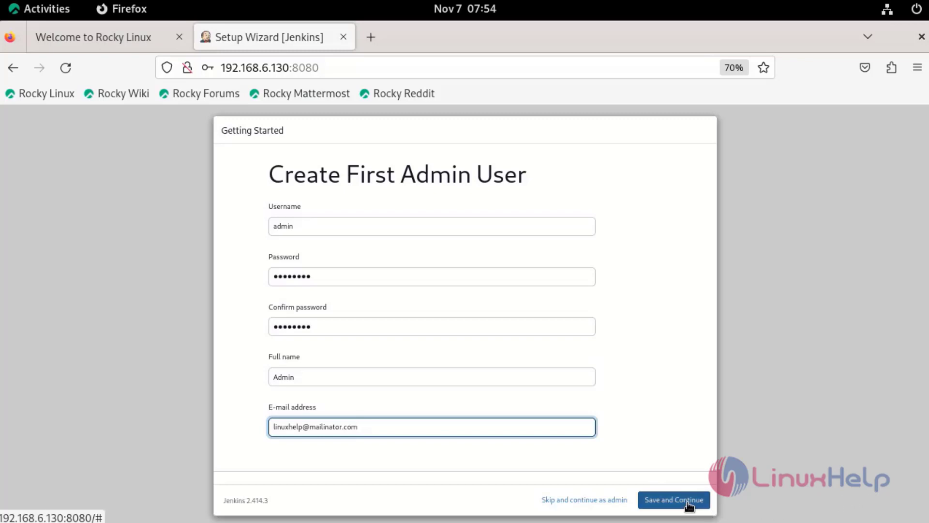
- Save the new admin user and continue to instance configuration
{"action": "left_click", "coordinate": [673, 513]}
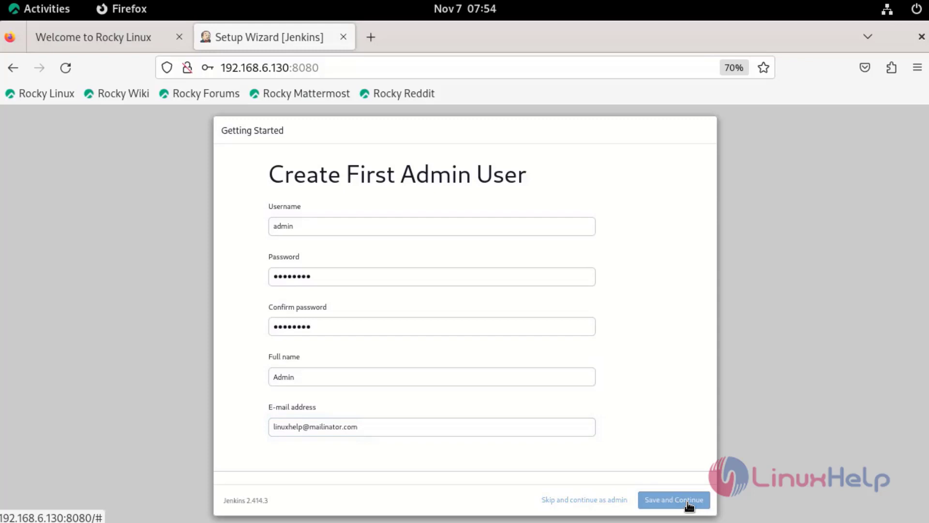
{"action": "left_click", "coordinate": [674, 512]}
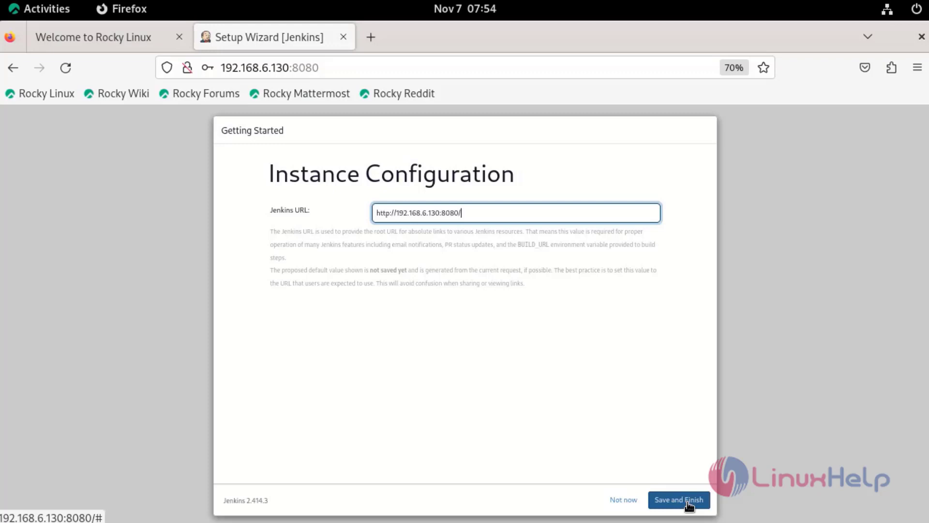
- Keep the suggested Jenkins URL, finish setup and start using Jenkins to reach the dashboard
{"action": "left_click", "coordinate": [680, 500]}
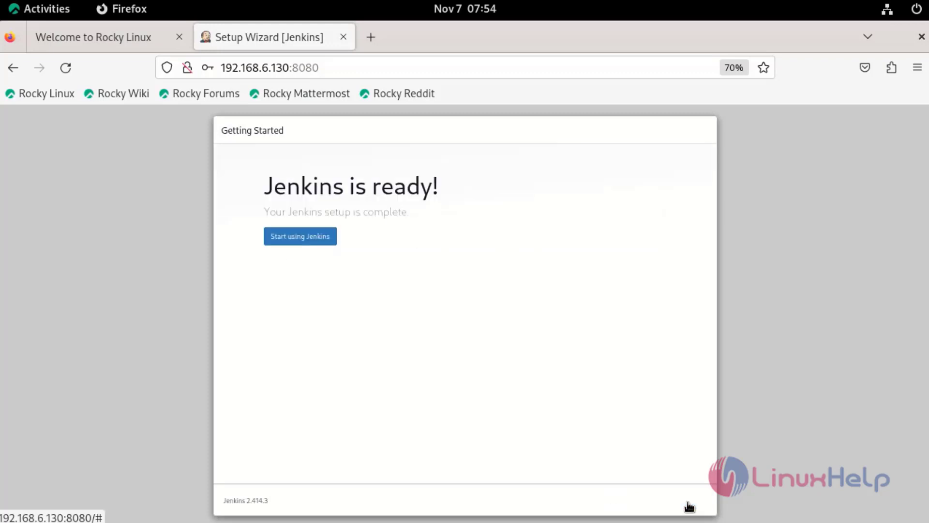
{"action": "left_click", "coordinate": [300, 236]}
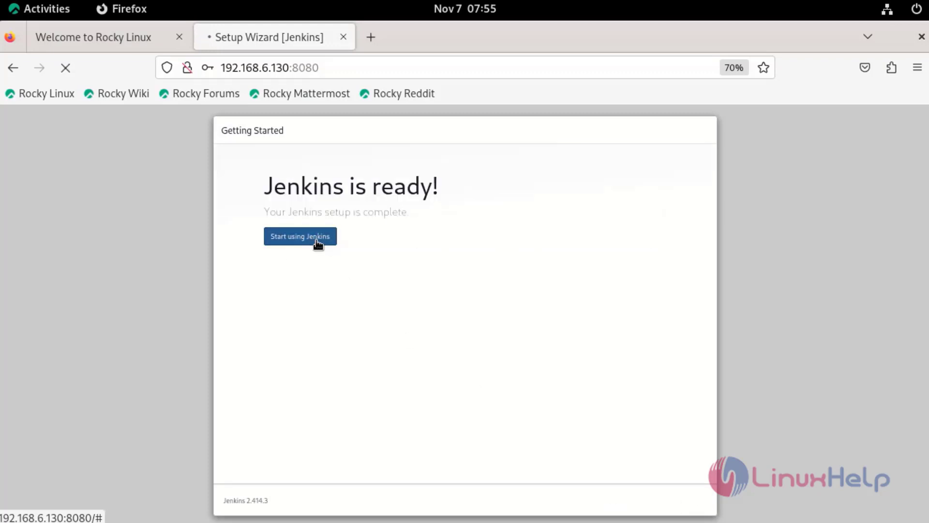
{"action": "left_click", "coordinate": [300, 236]}
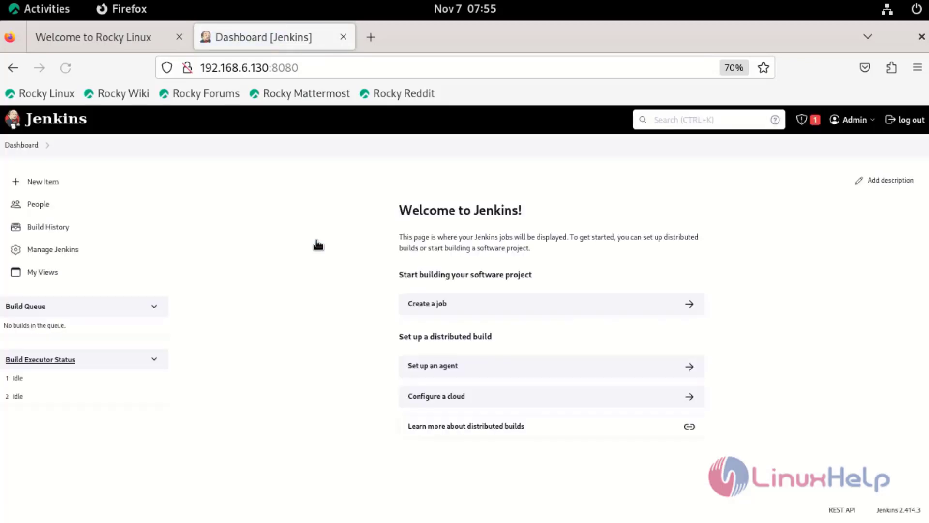
{"action": "mouse_move", "coordinate": [865, 443]}
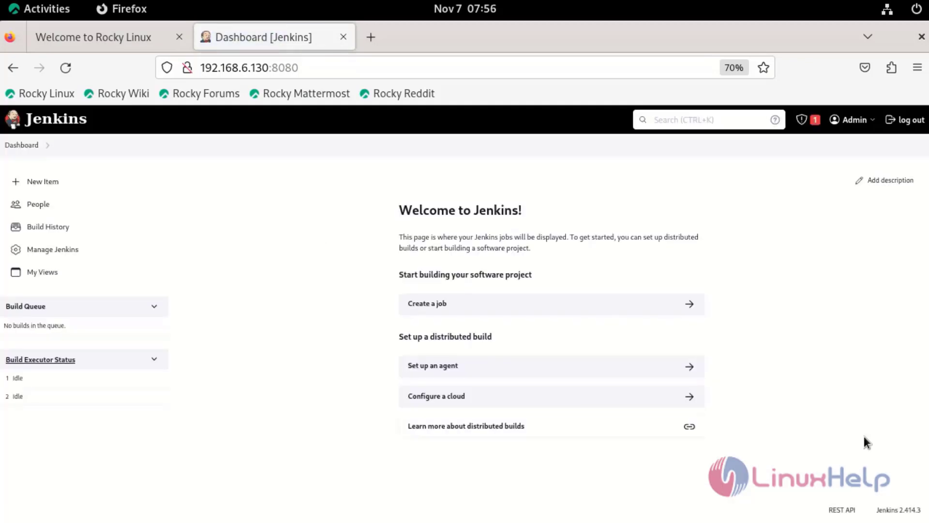